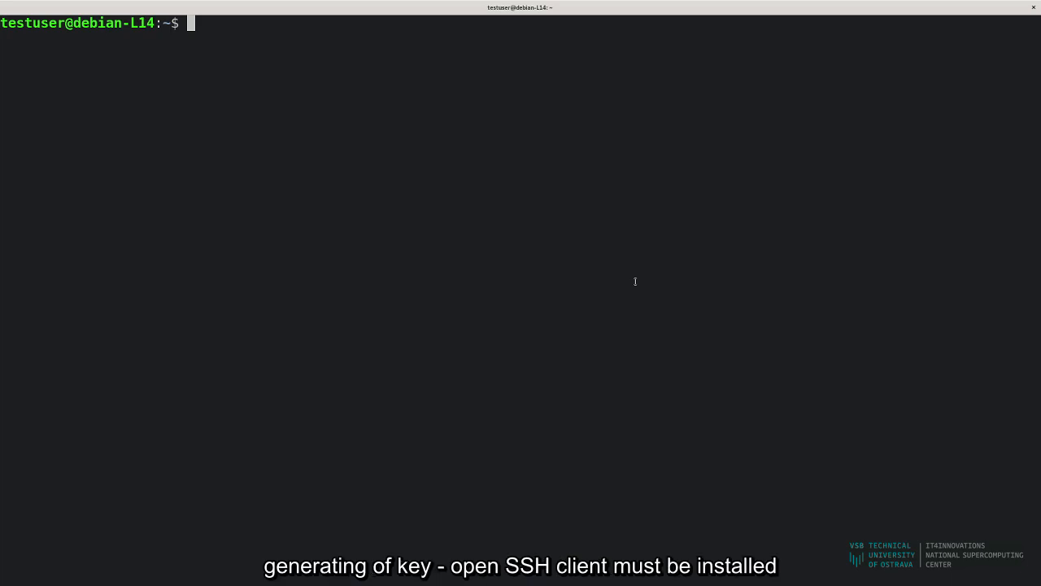
Install openssh-client with sudo apt; it is already the newest version.
text(s)
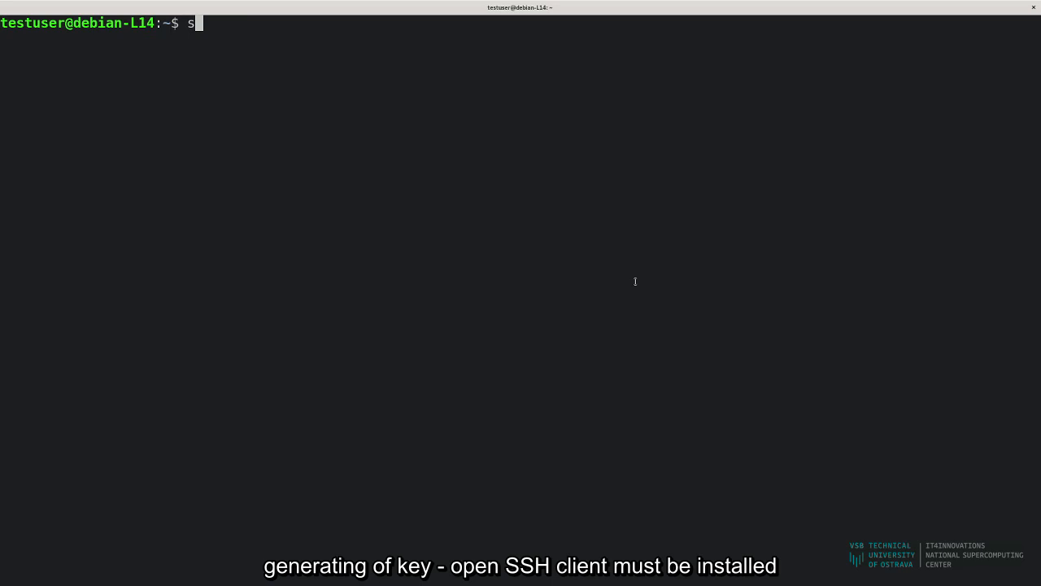
text(sudo apt in)
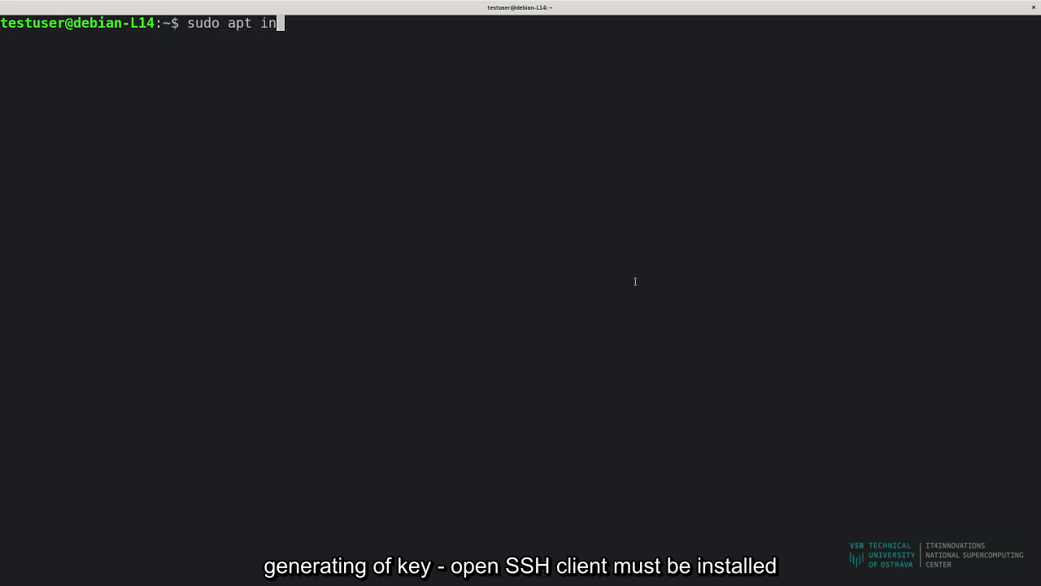
text(stall ope)
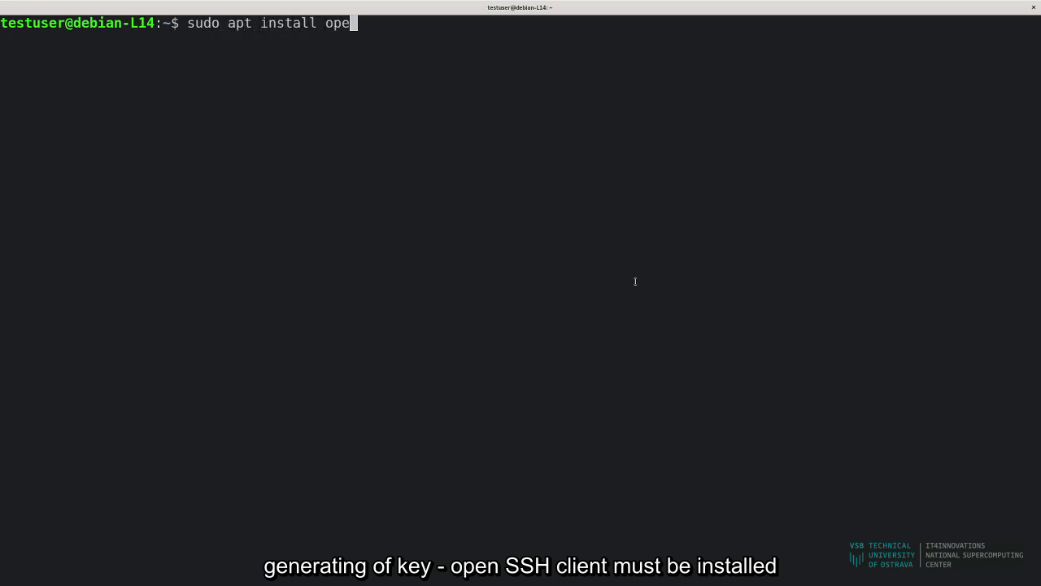
text(nssh-client)
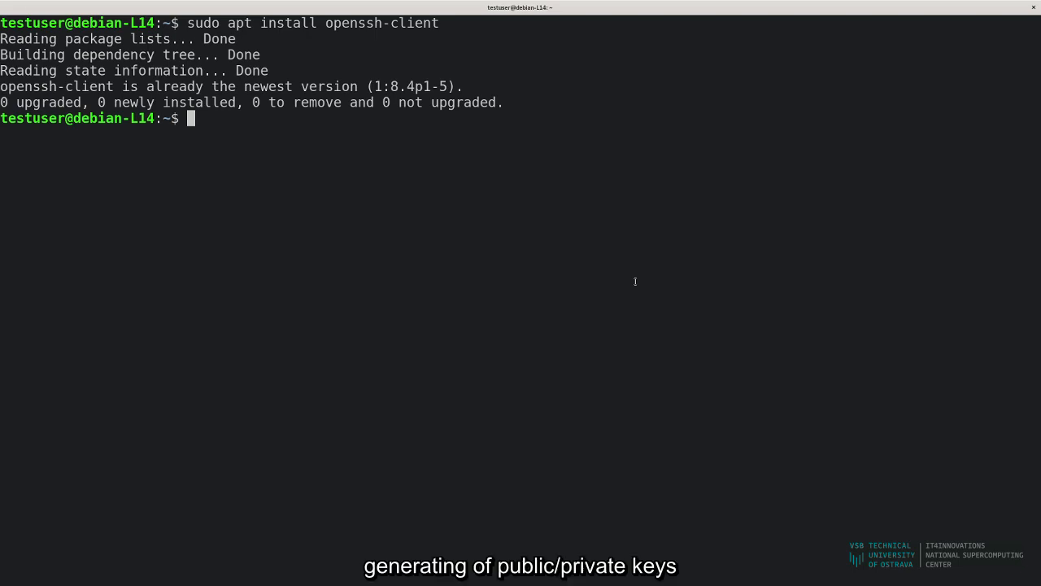
Create ~/.ssh, restrict it to 0700, move into it, and open the ssh manual.
text(mkdir)
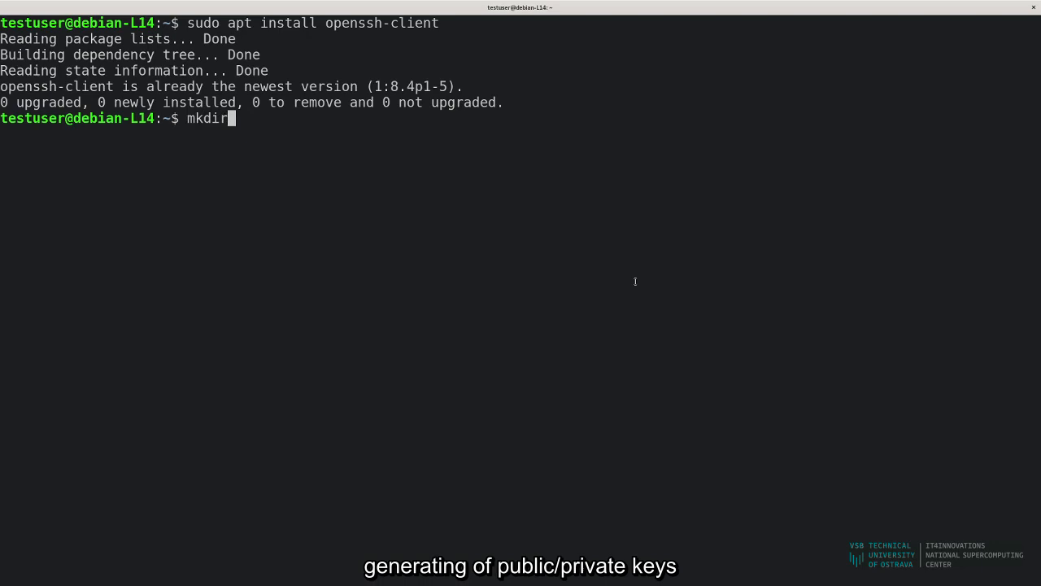
text(.ssh)
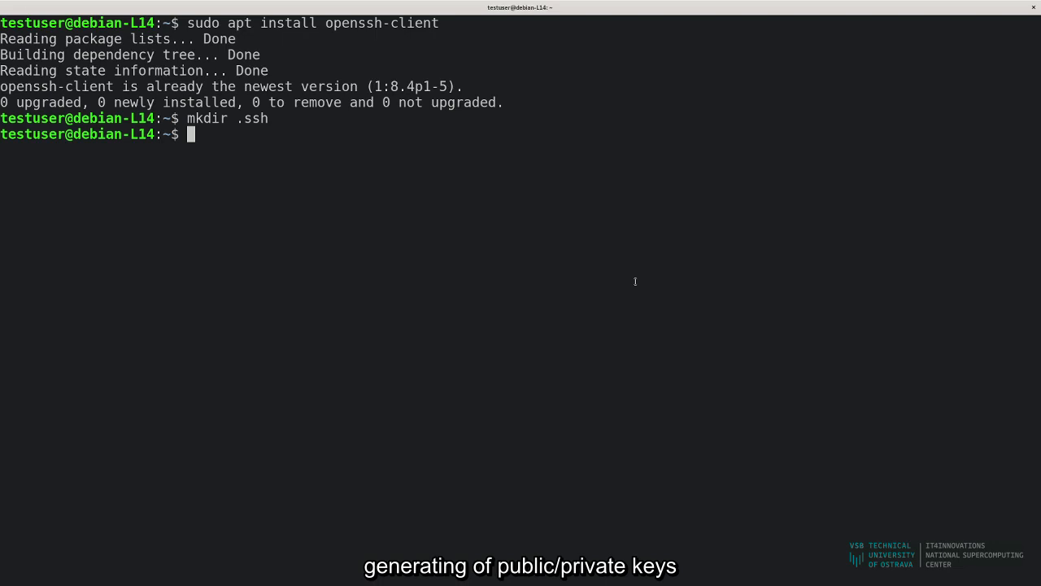
text(chmod 0700 .ssh)
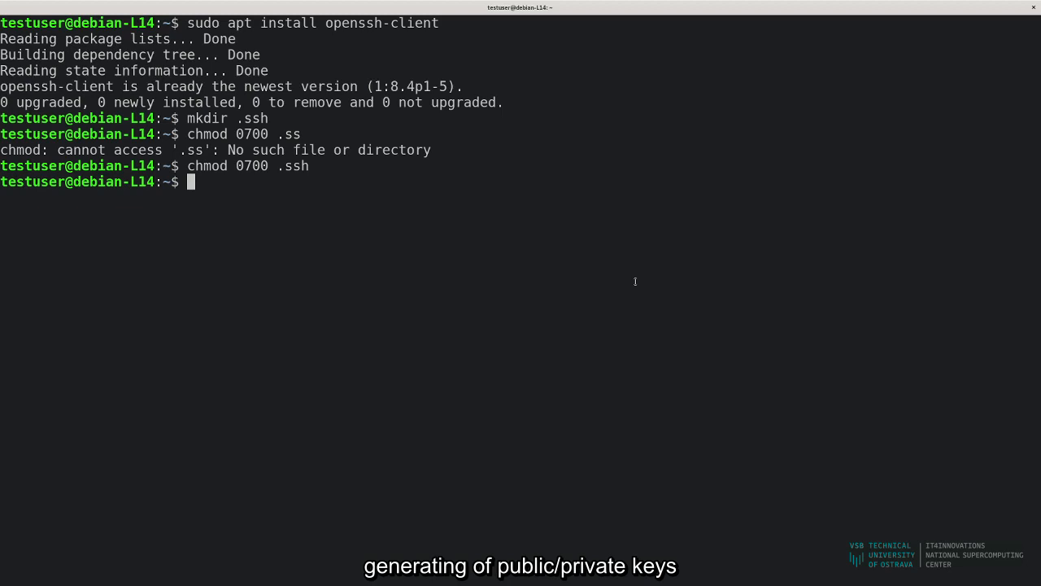
text(cd .ssh)
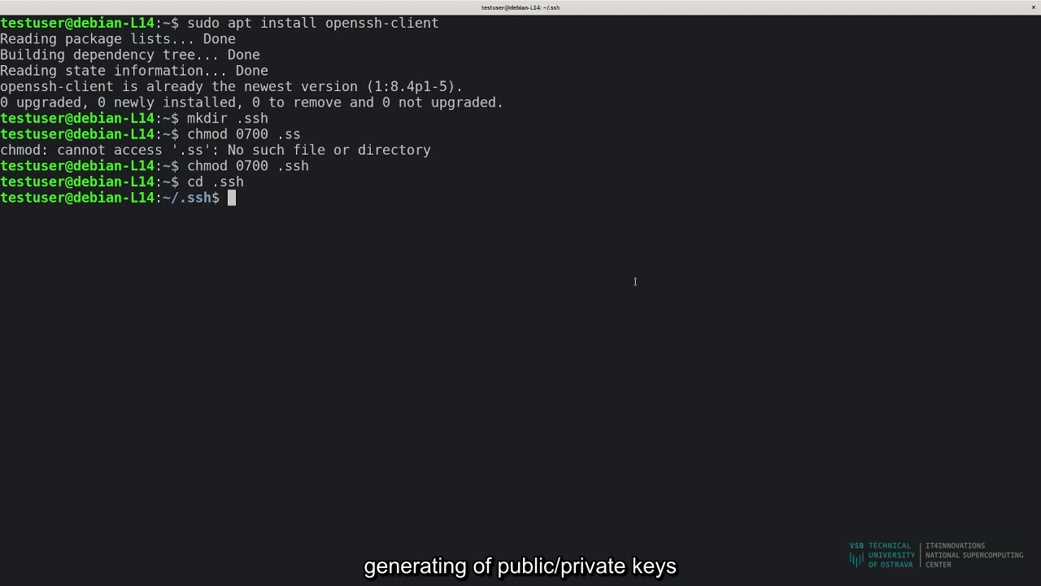
text(man ssh-)
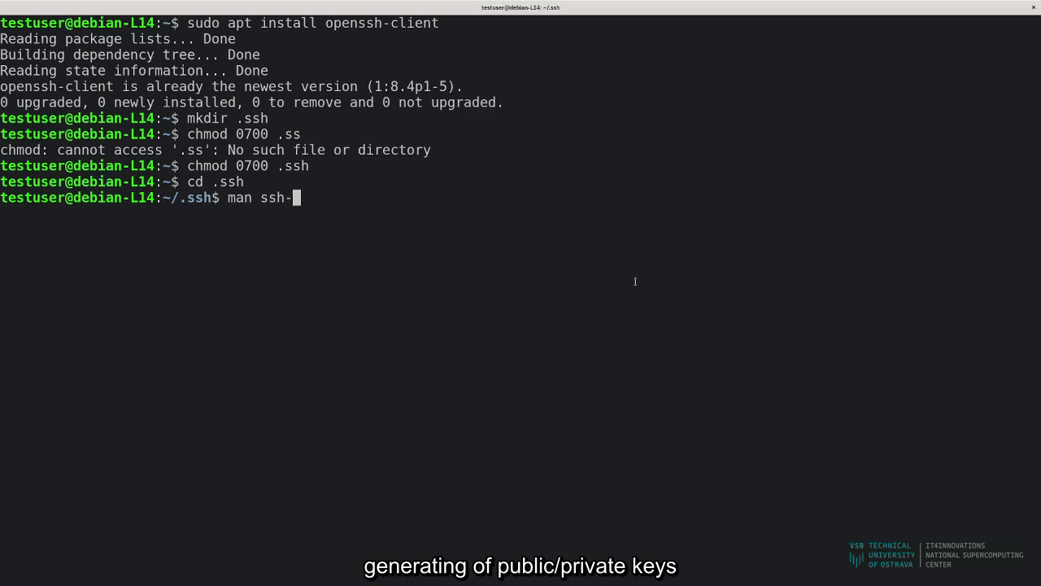
text(keygen)
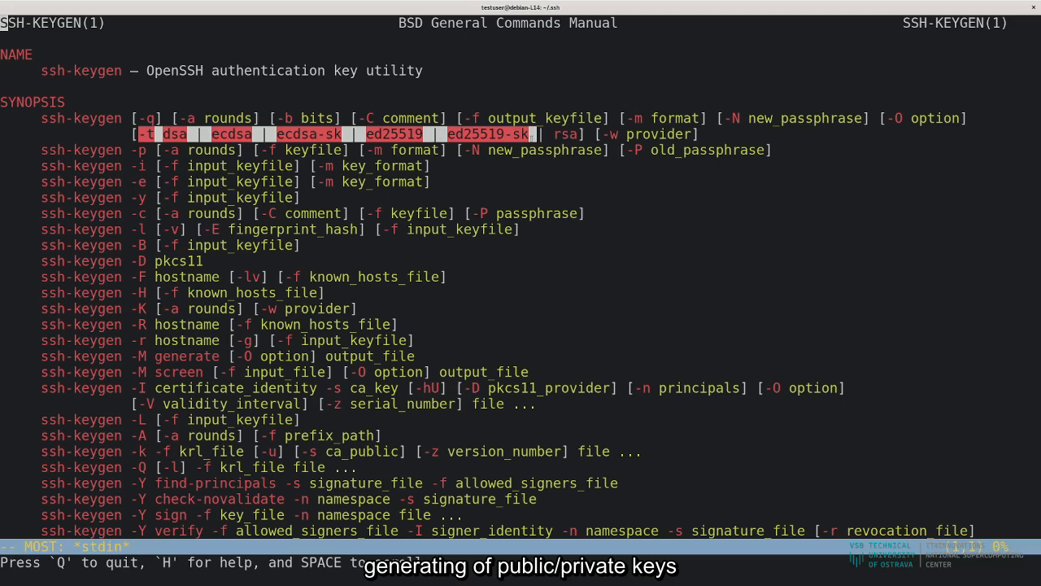
key(q)
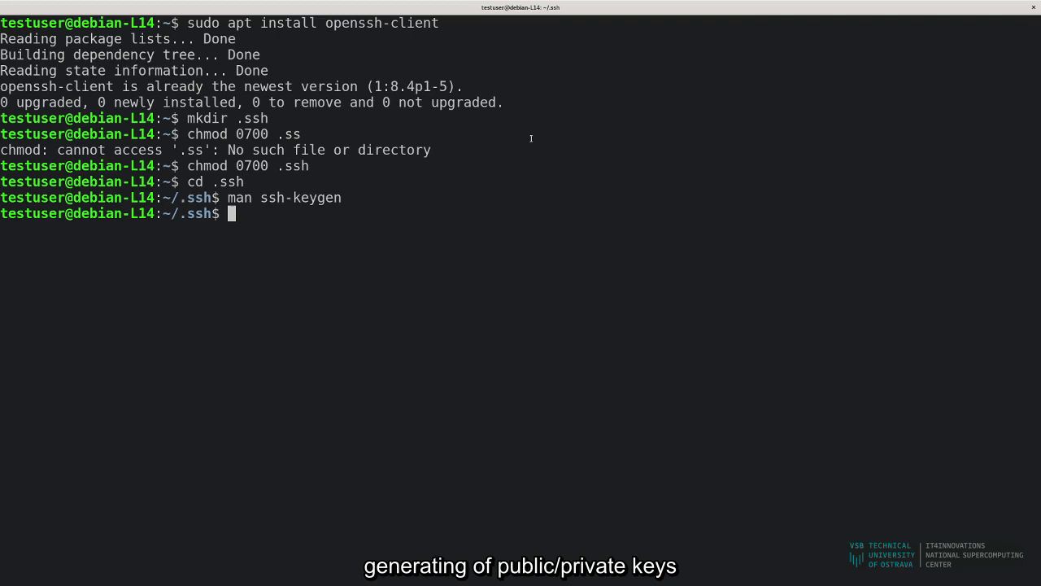
Run ssh-keygen -t ed25519, name the key it4i_ed25519, and confirm the passphrase.
text(ssh-key)
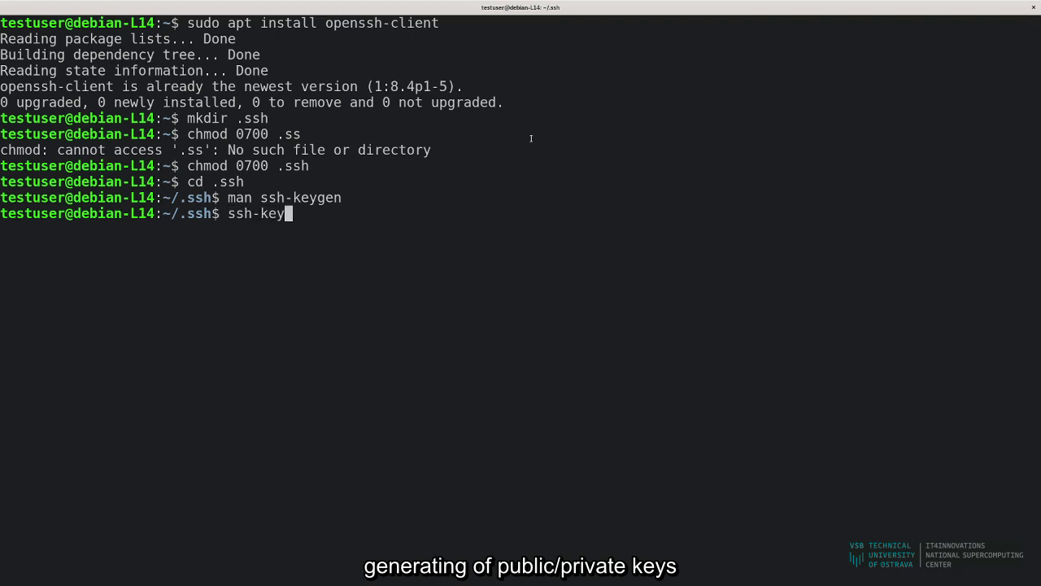
text(gen -t)
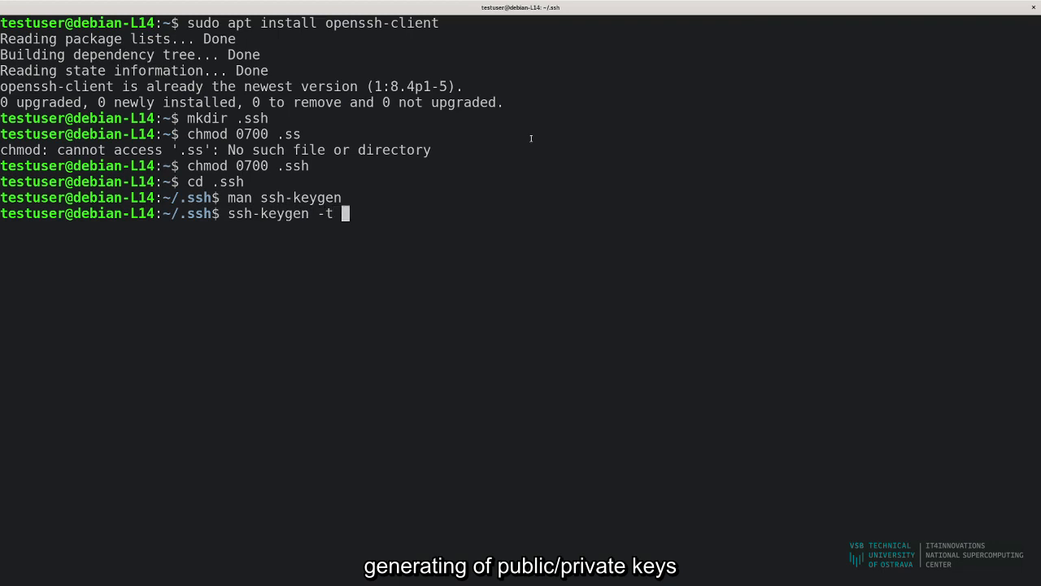
text(ed255)
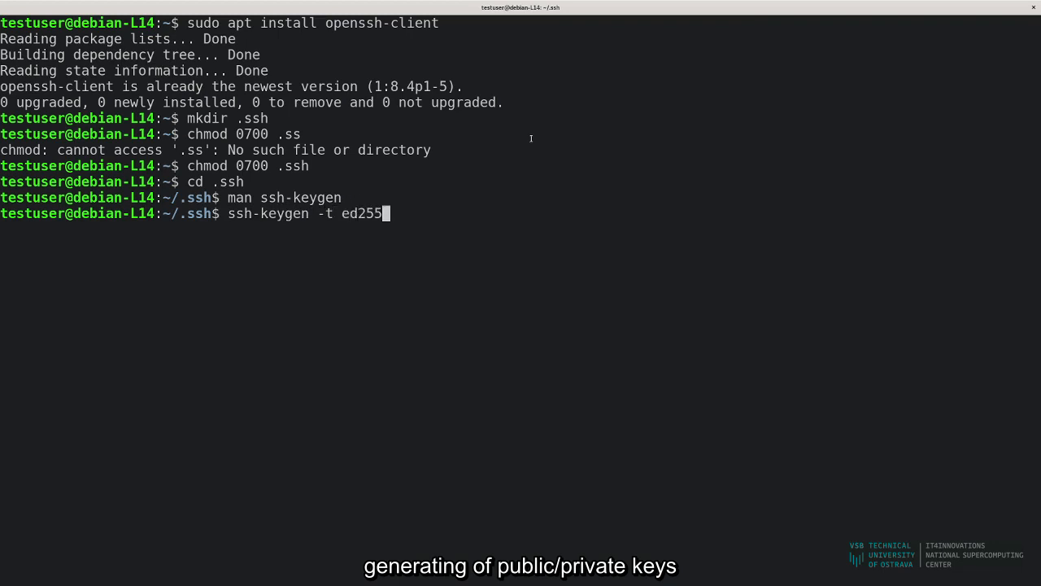
text(19)
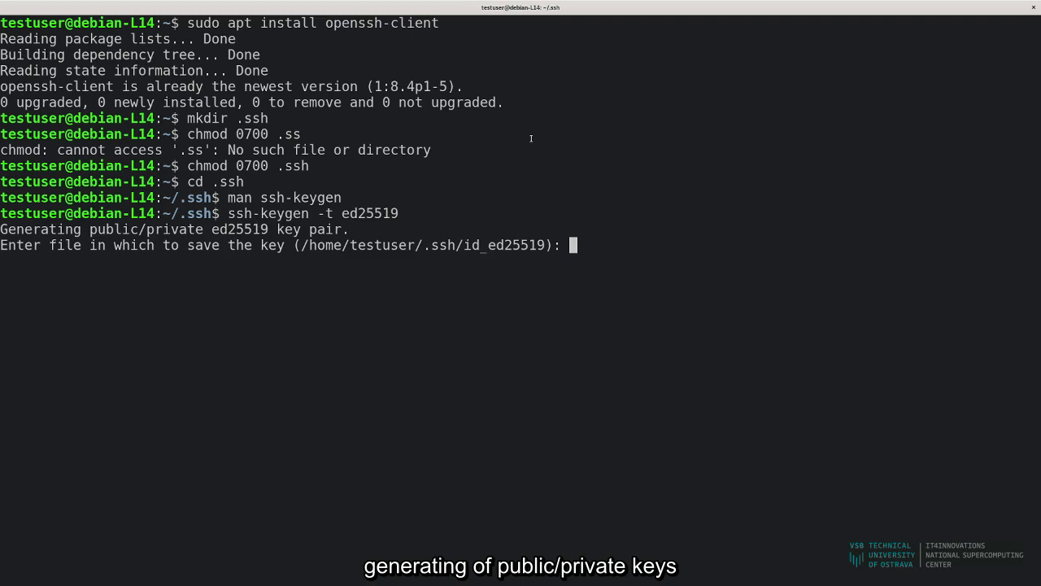
text(it4i)
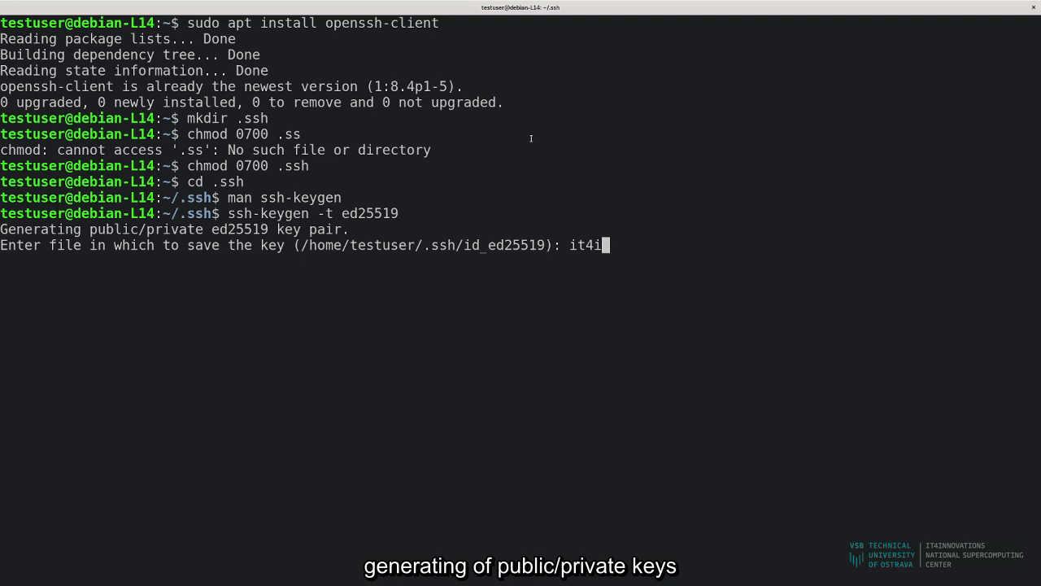
text(_ed2)
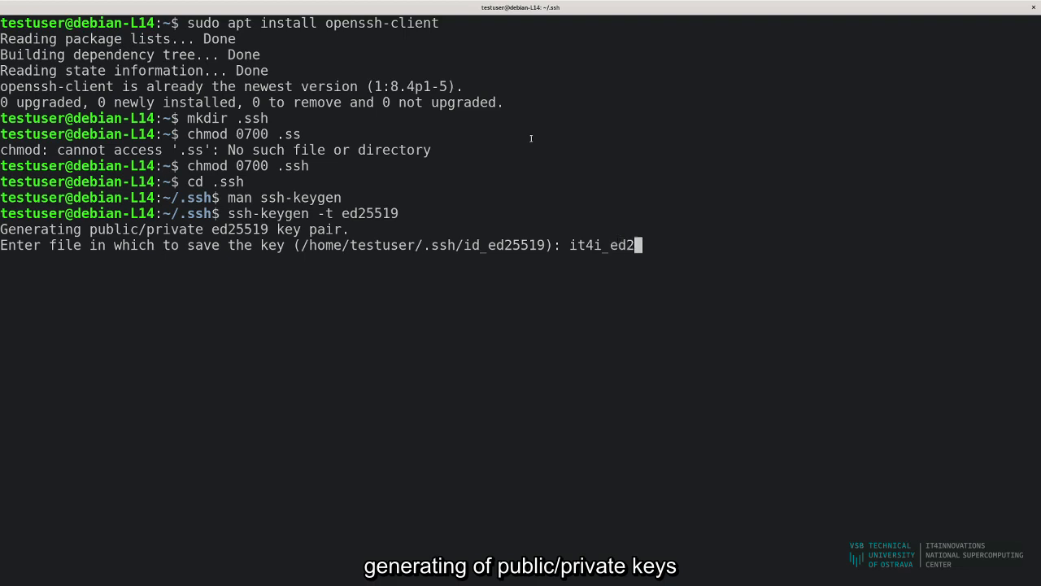
text(5519)
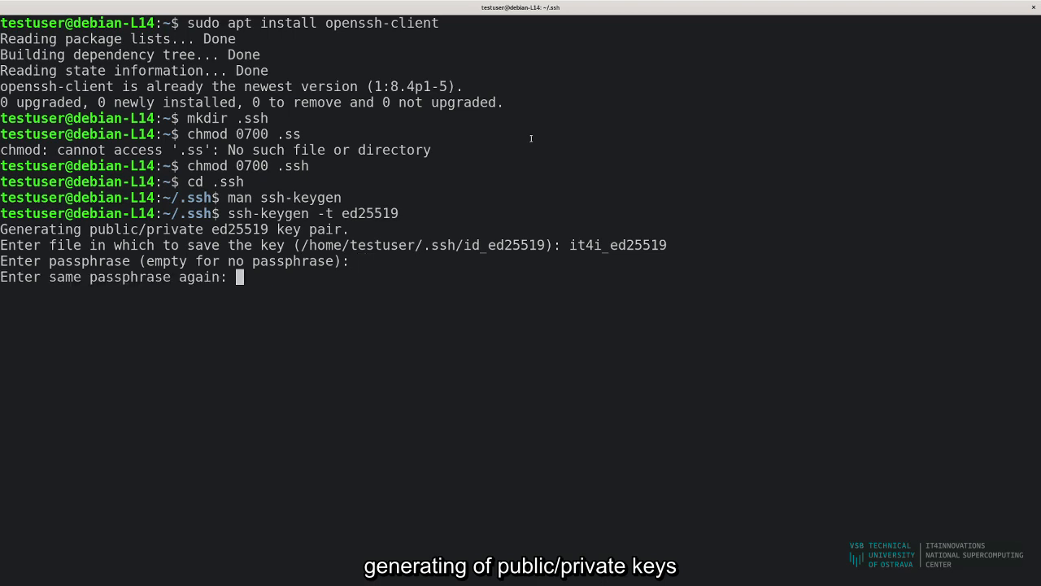
key(Enter)
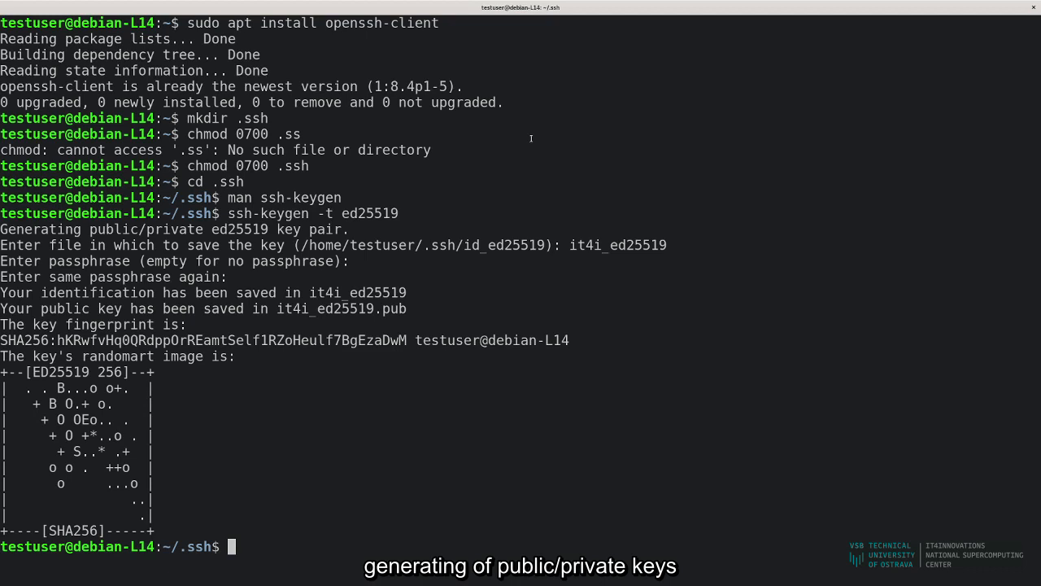
List the .ssh folder and cat the it4i_ed25519 key file.
text(ls)
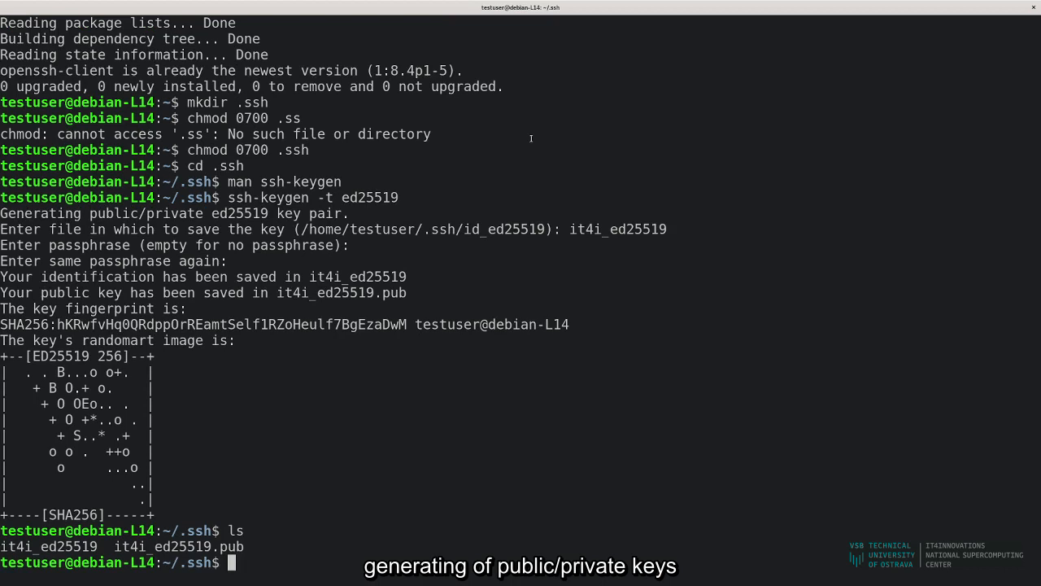
text(cat)
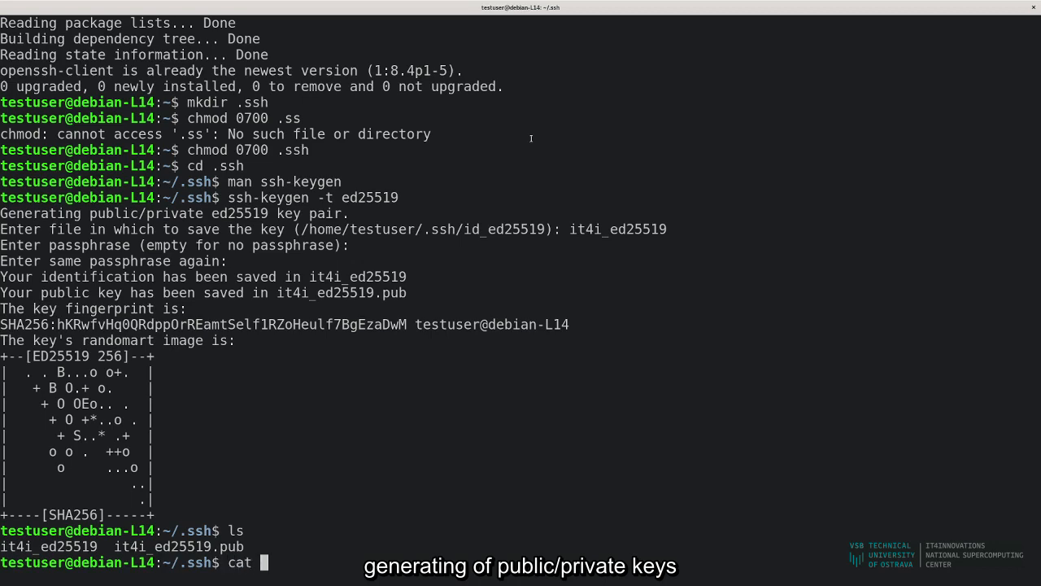
text(it4i_ed25519)
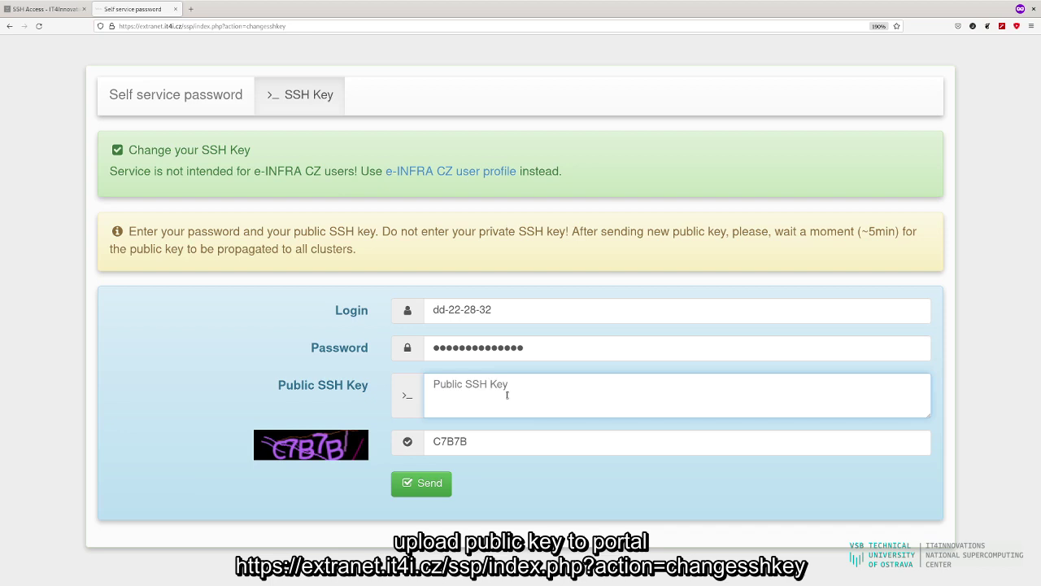
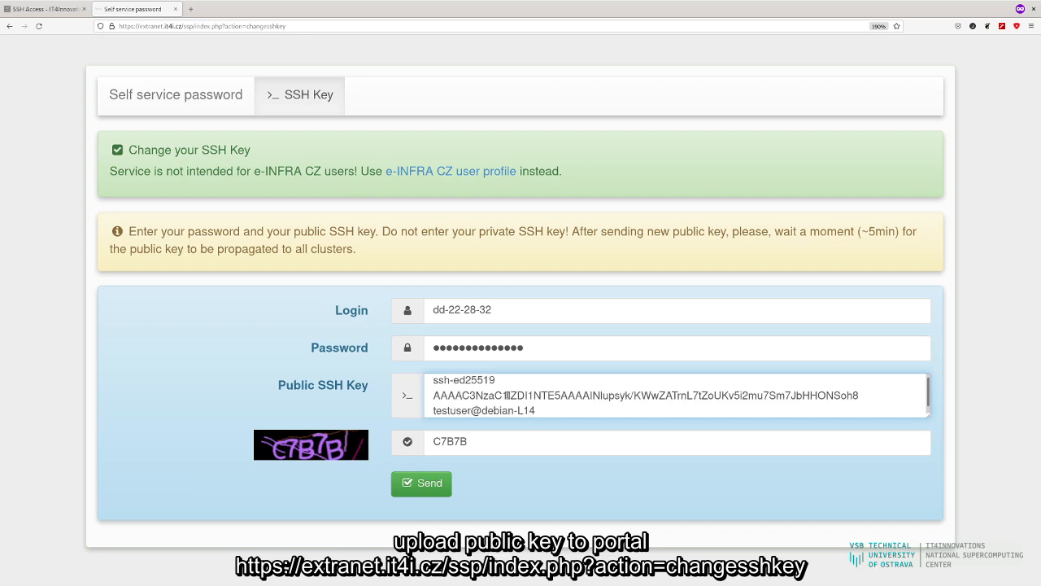
Paste the ssh-ed25519 public key into the IT4I portal form and send it.
click(521, 410)
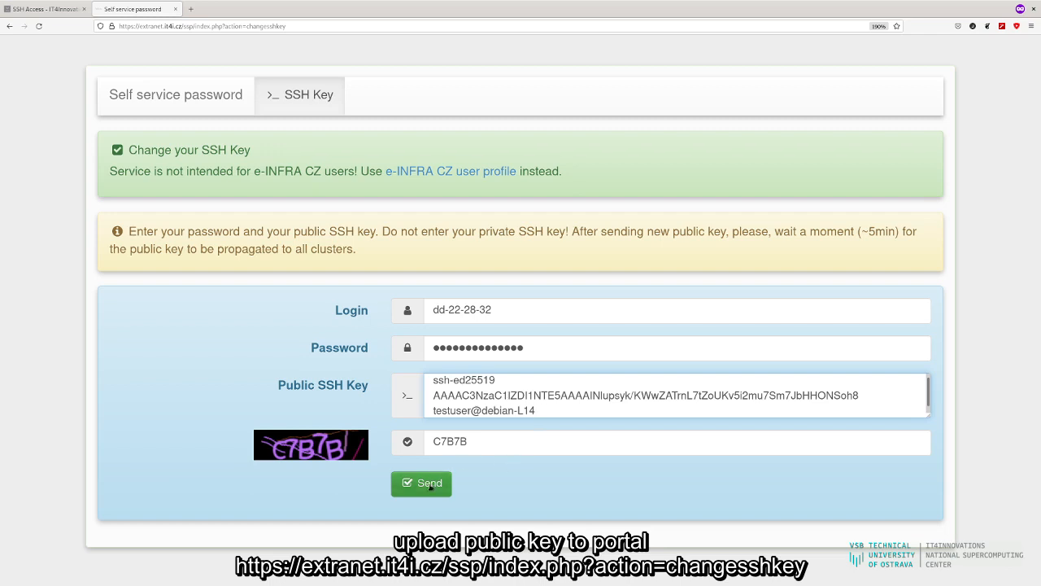
click(421, 484)
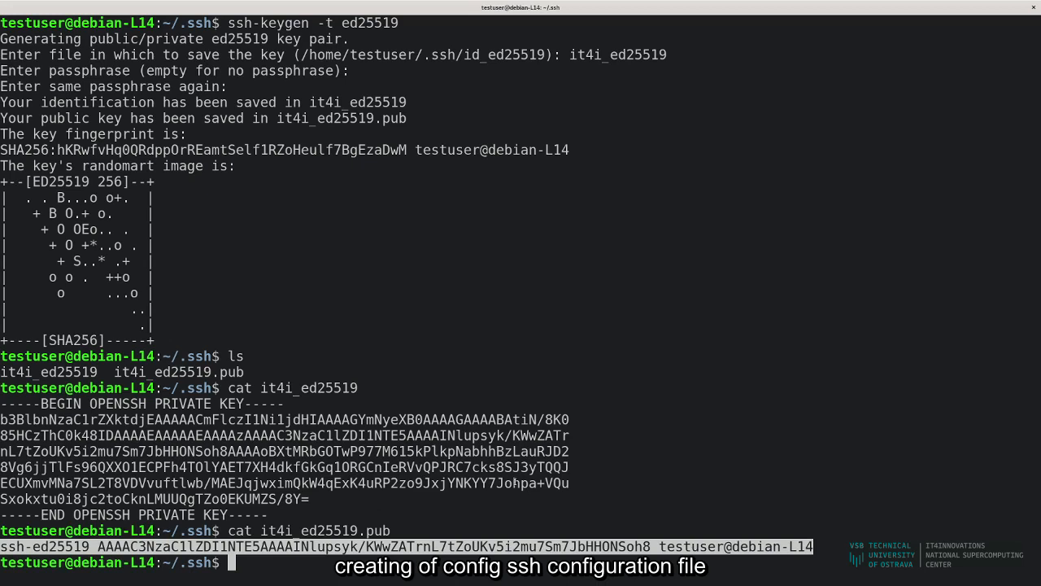
Touch an empty config file and open ./config in vim insert mode.
text(touch config)
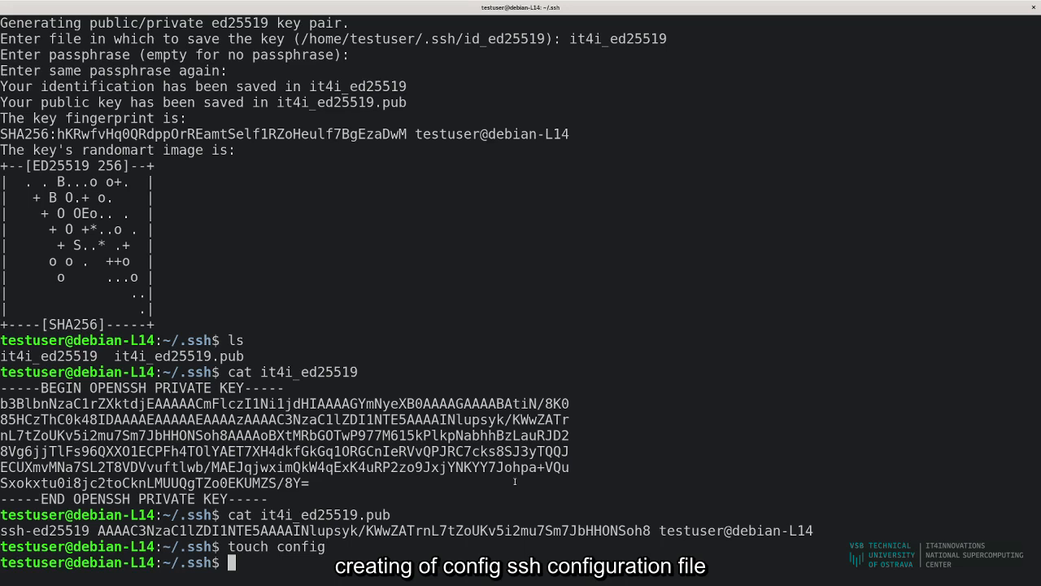
text(vim .)
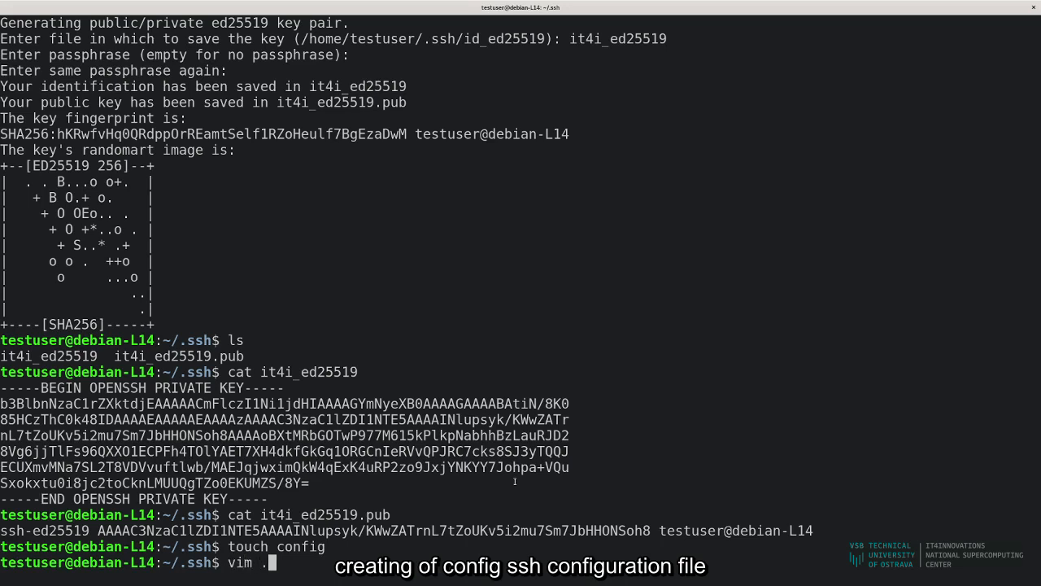
text(config)
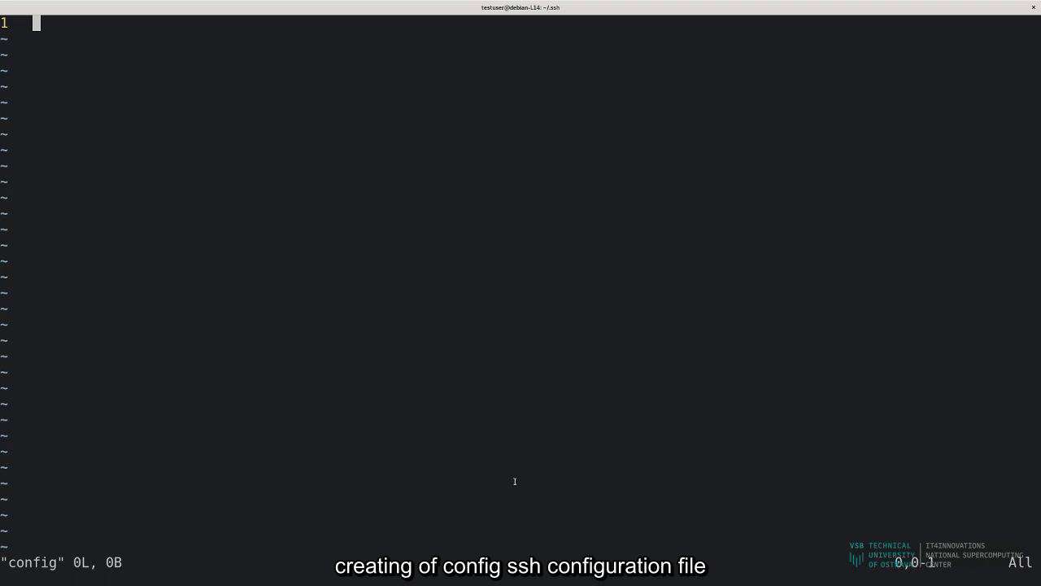
key(i)
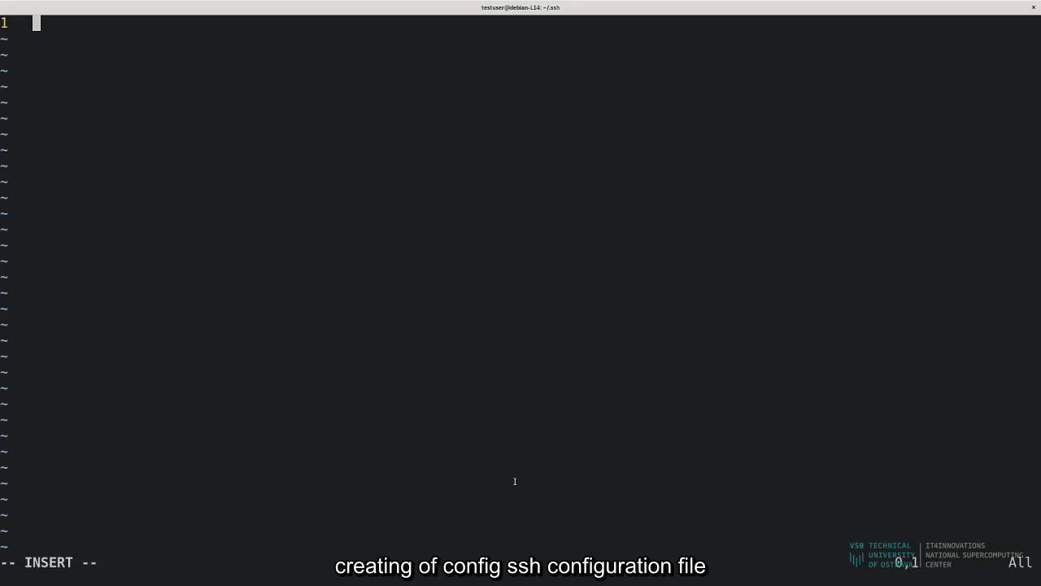
text(Hos)
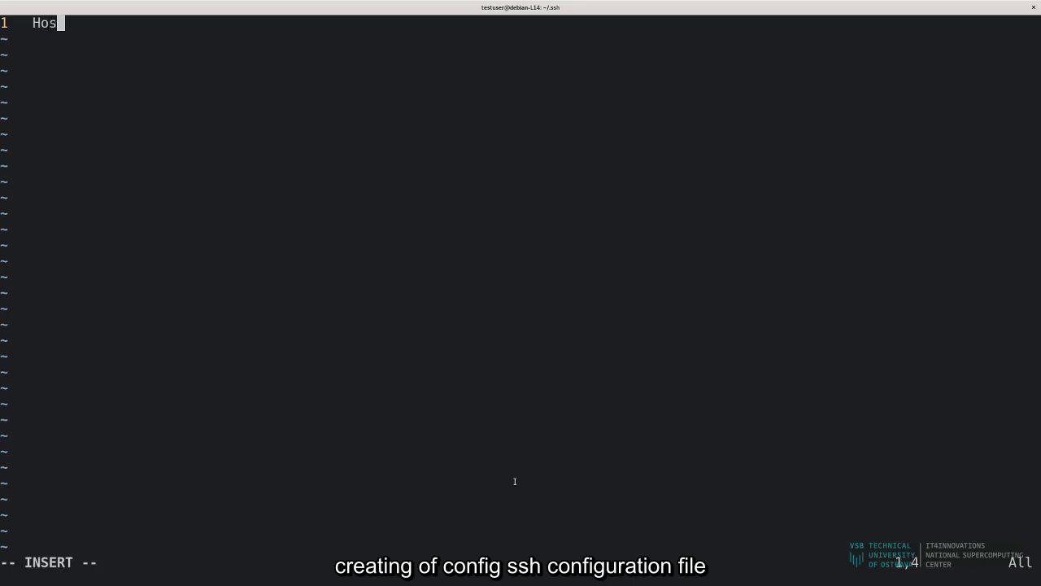
text(t)
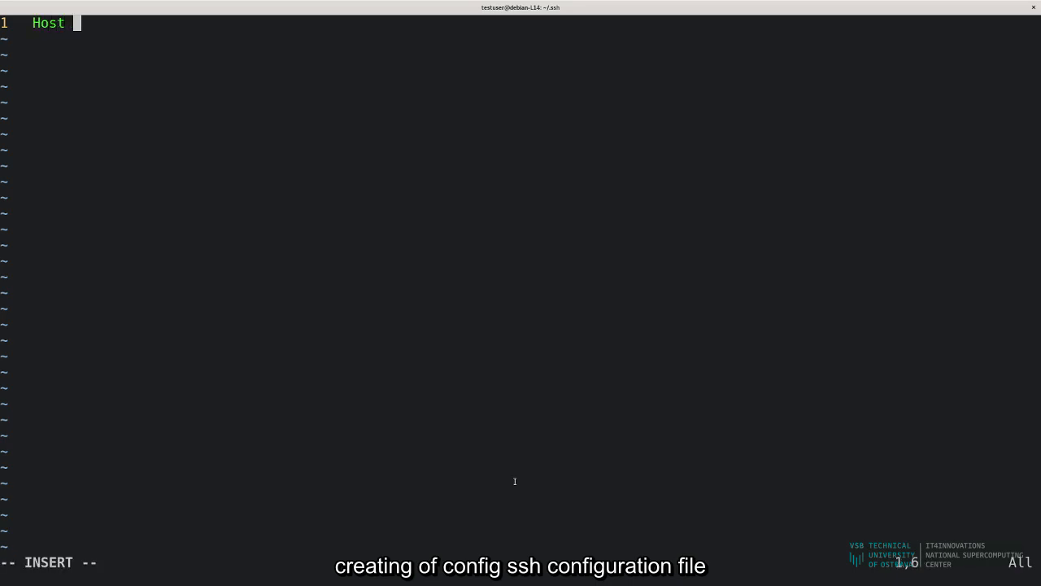
text(karl)
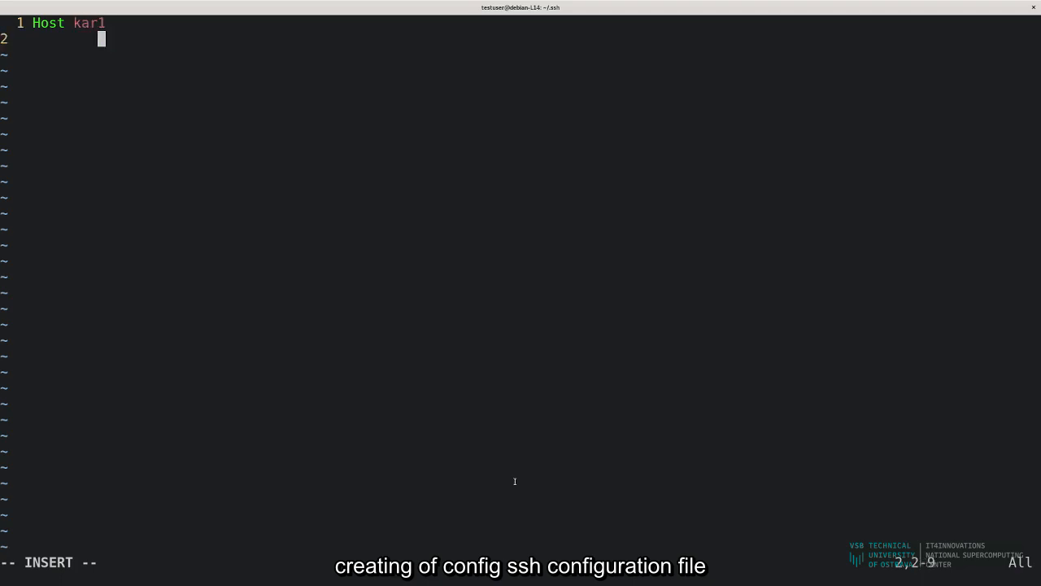
text(HostNam)
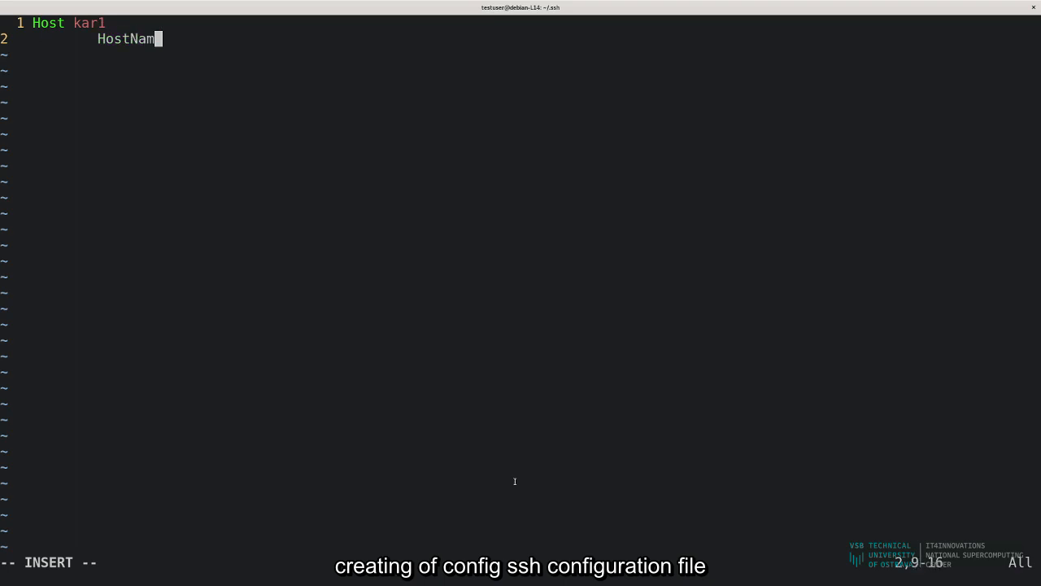
text(e)
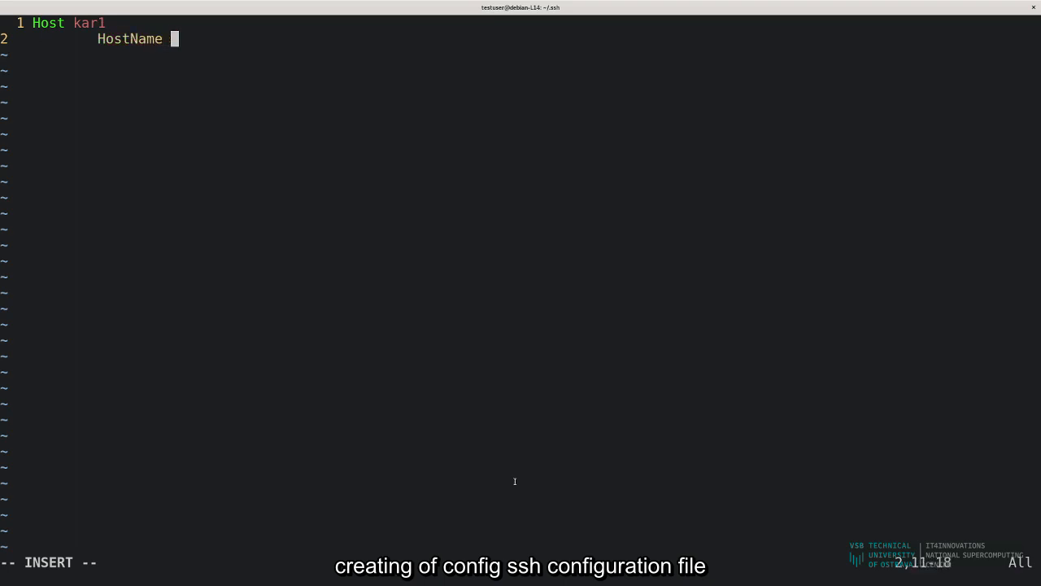
text(login1.kar)
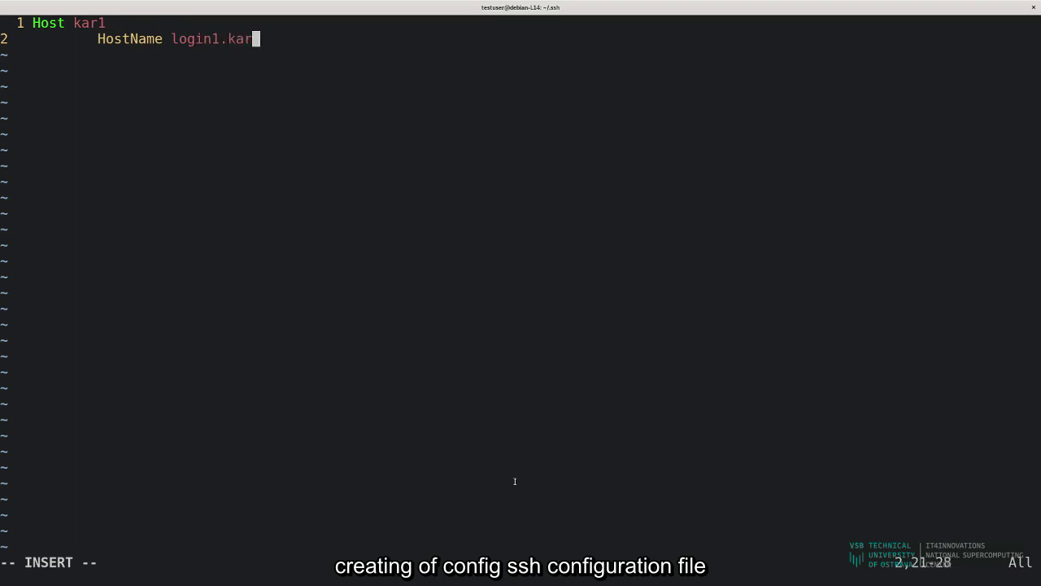
text(olina.it4i)
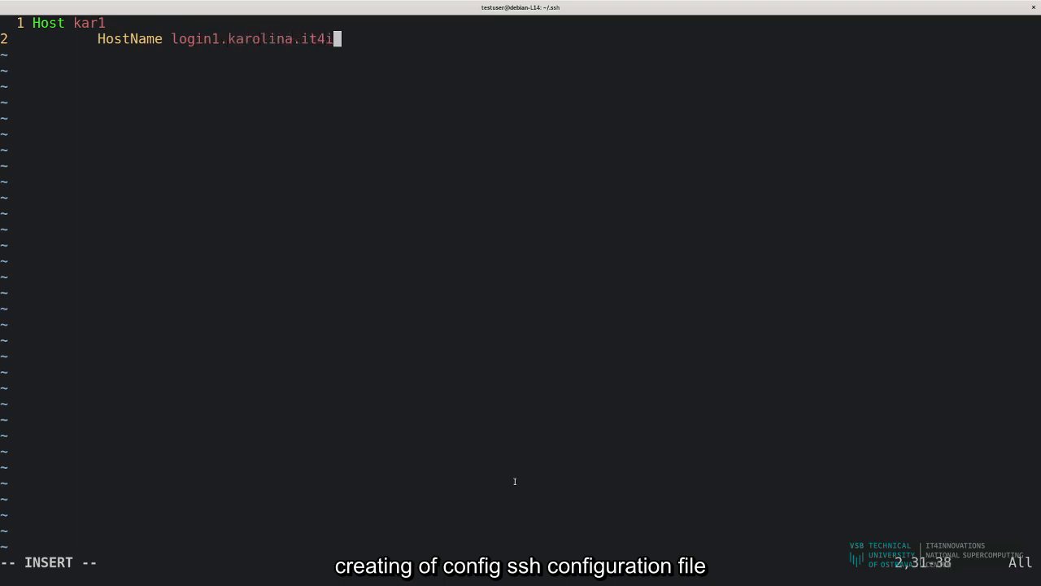
text(.cz)
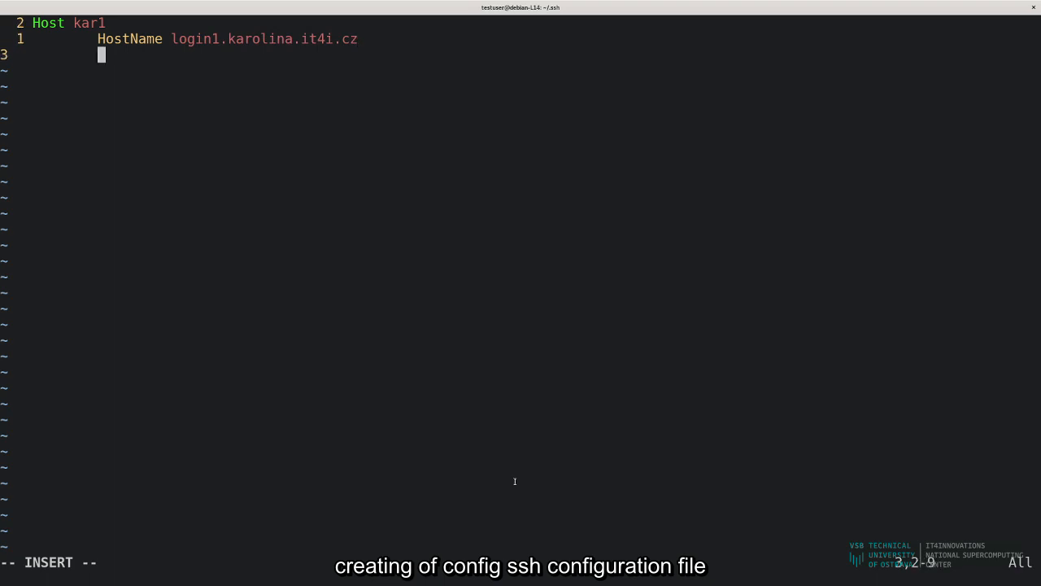
text(User)
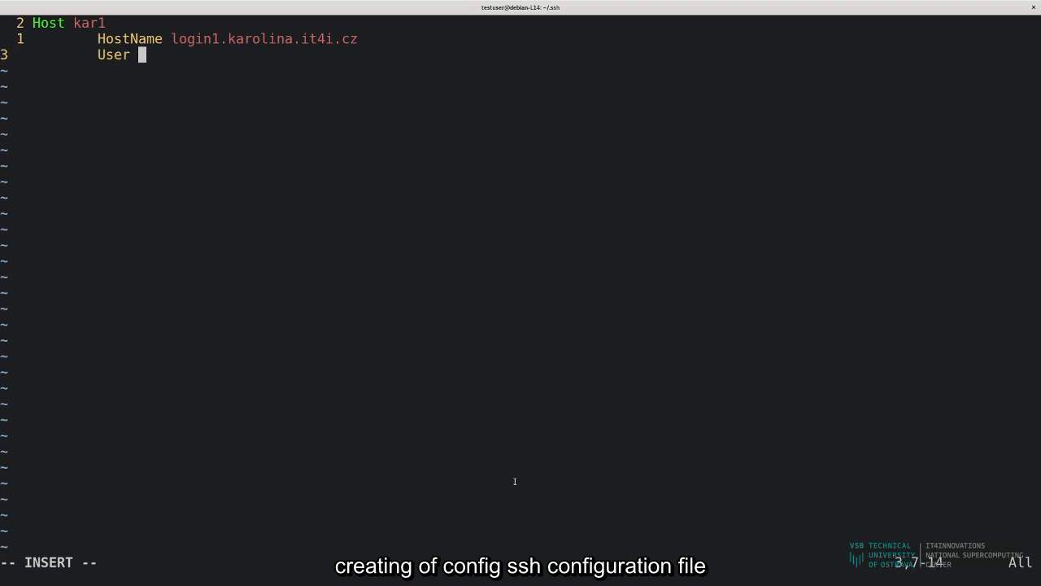
text(dd-2)
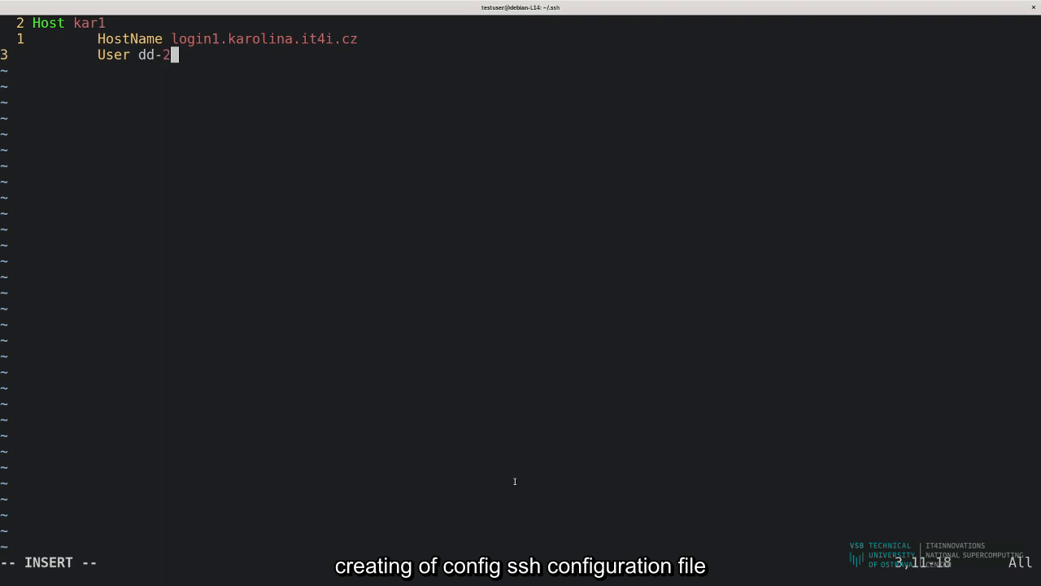
text(2-)
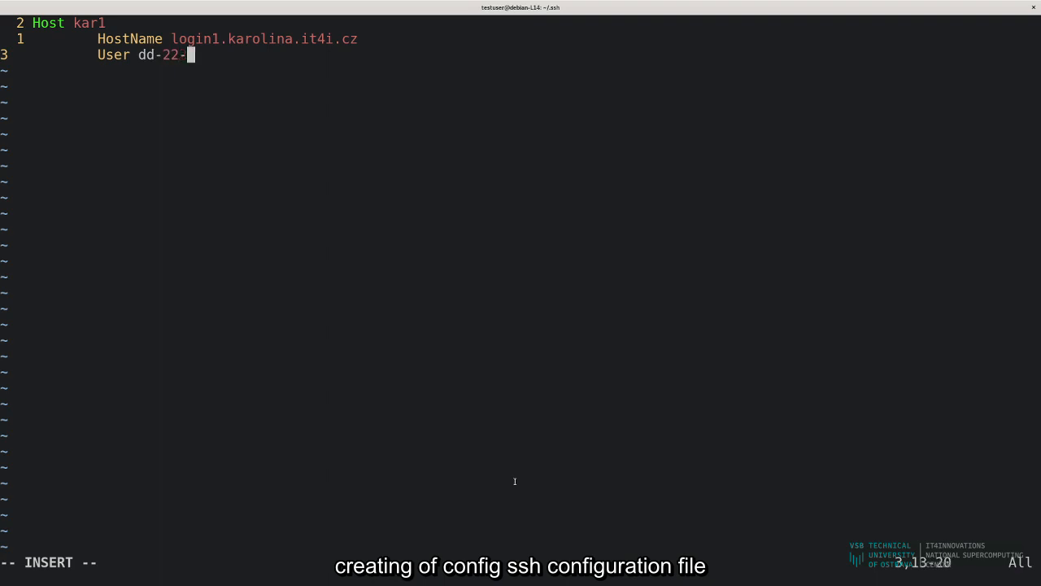
text(28-32)
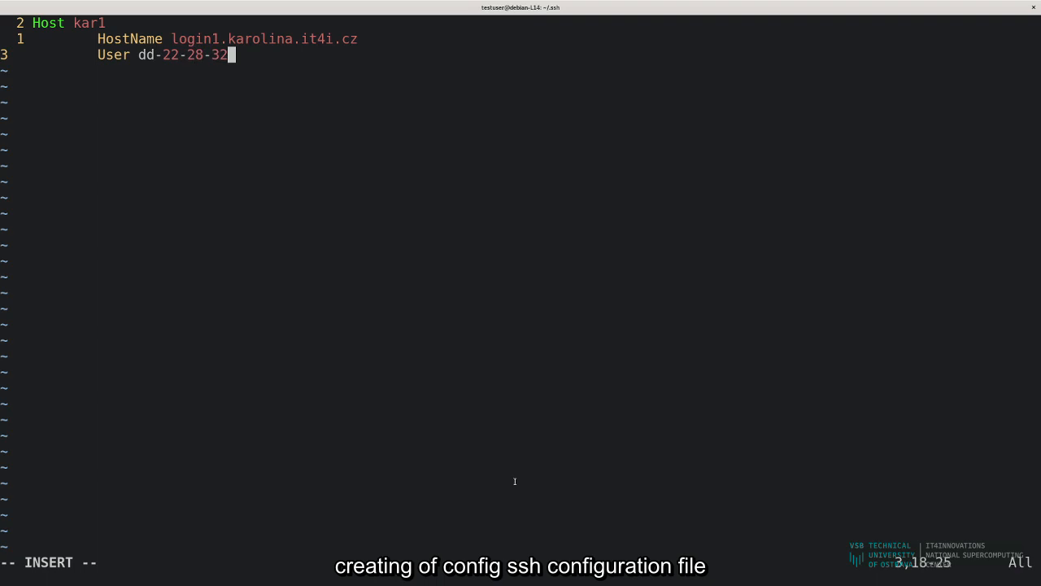
Add the line IdentityFile /home/testuser/.ssh/it4i_ed25519, correcting the .shh typo.
key(Enter)
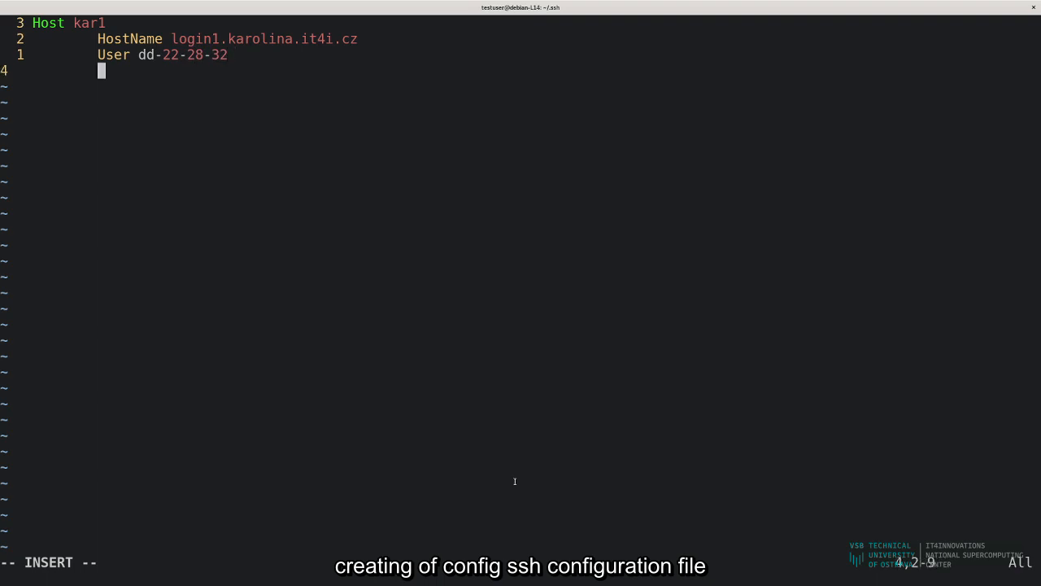
text(Identity)
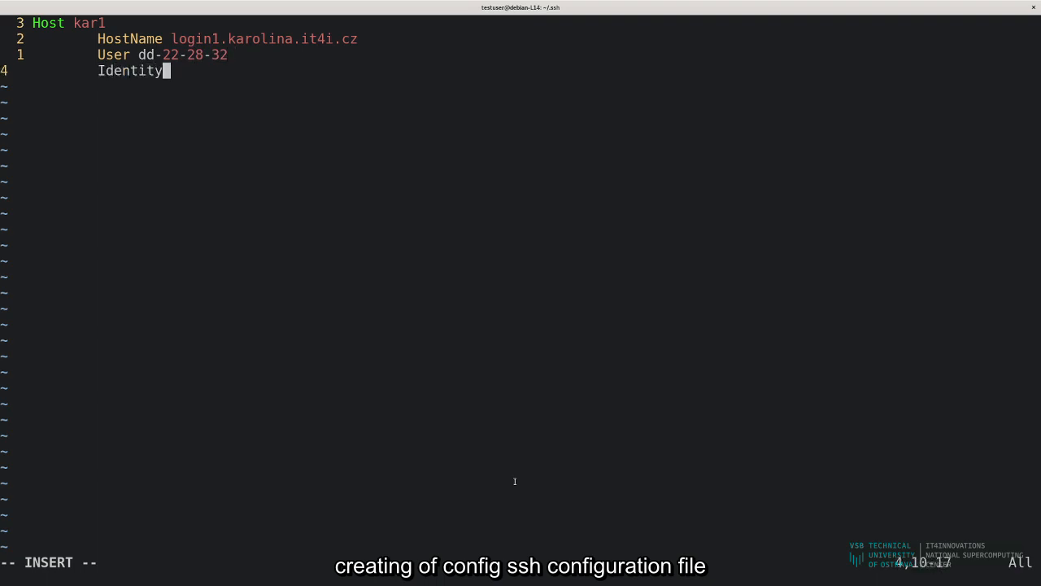
text(File)
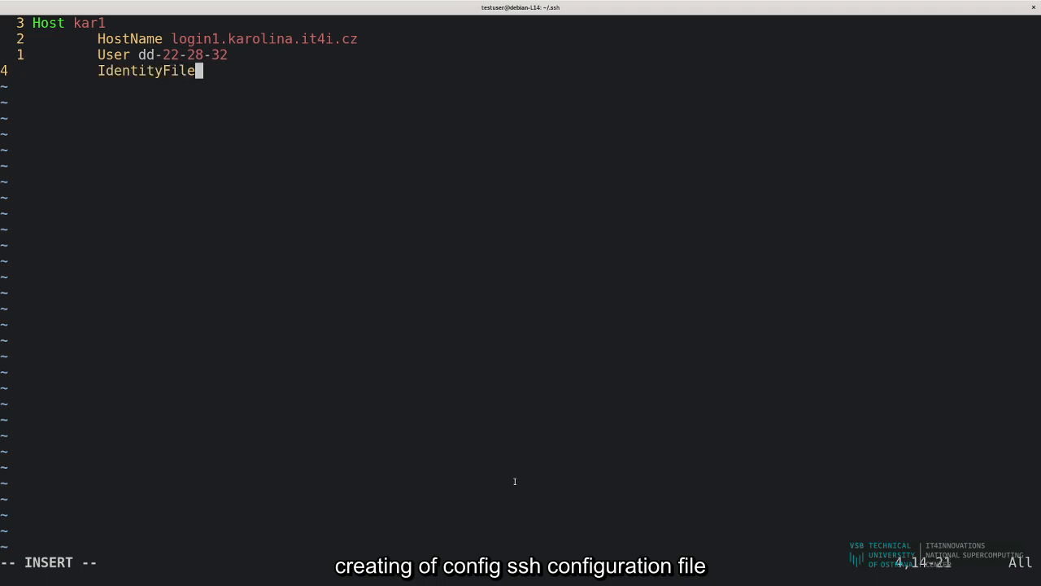
text(/home/)
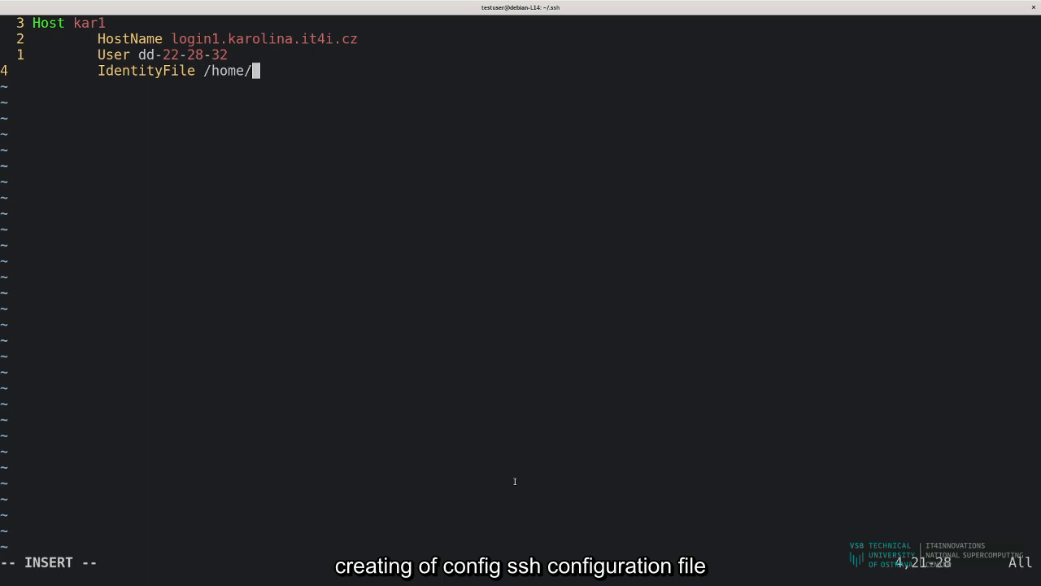
text(testus)
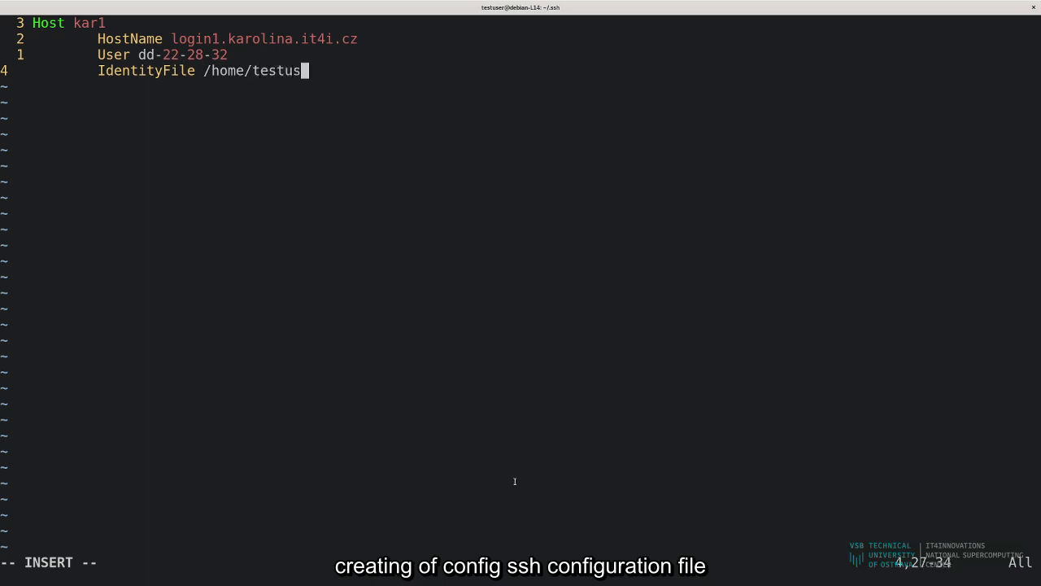
text(er)
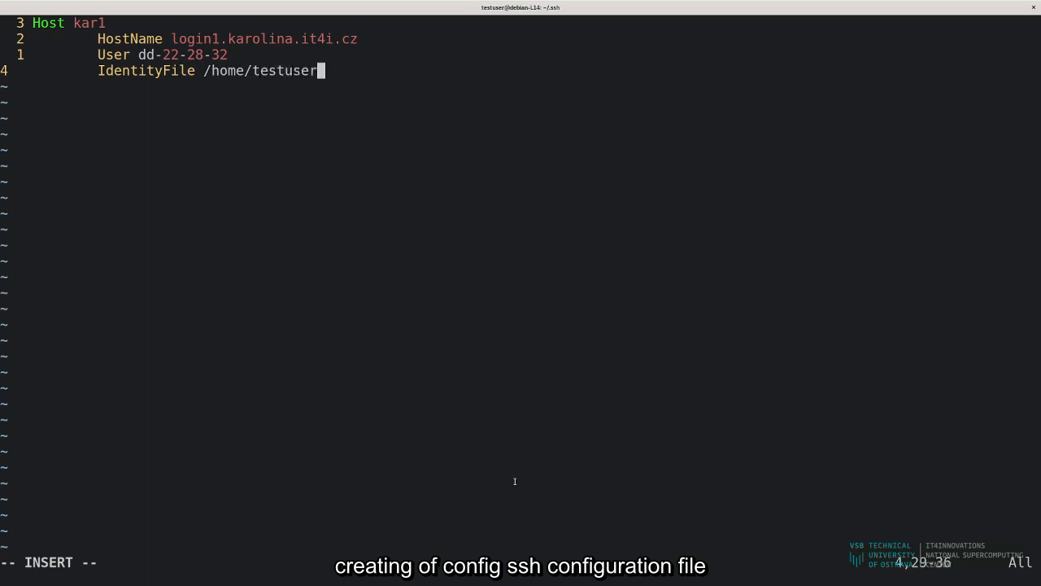
text(/.shh)
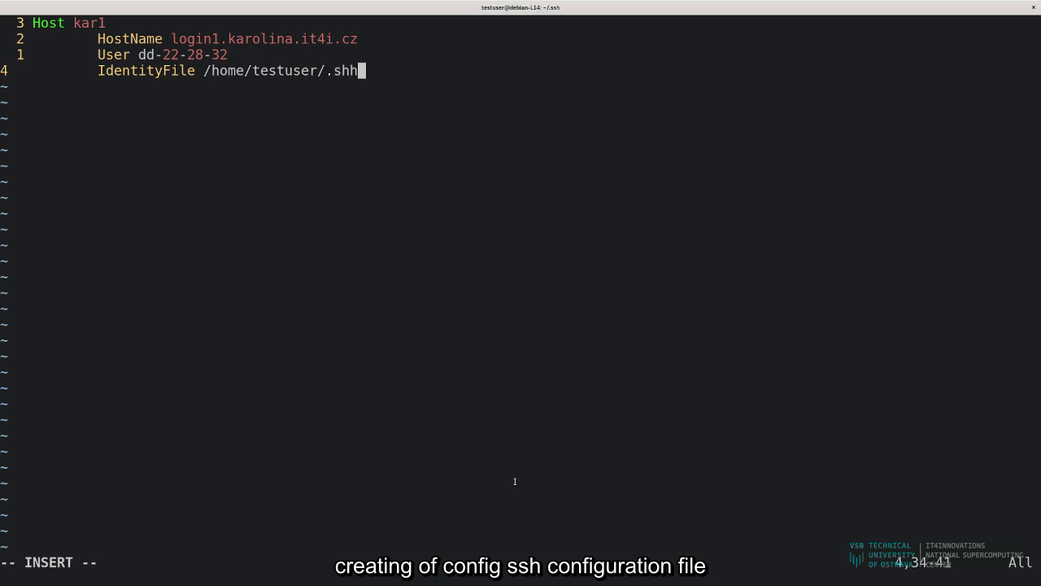
key(BackSpace)
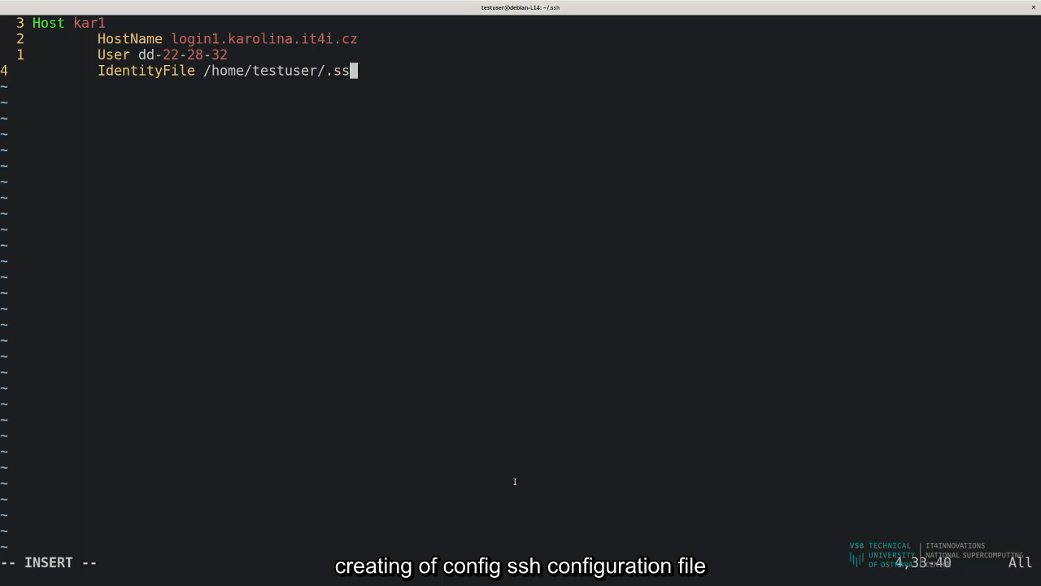
text(h/it4i_)
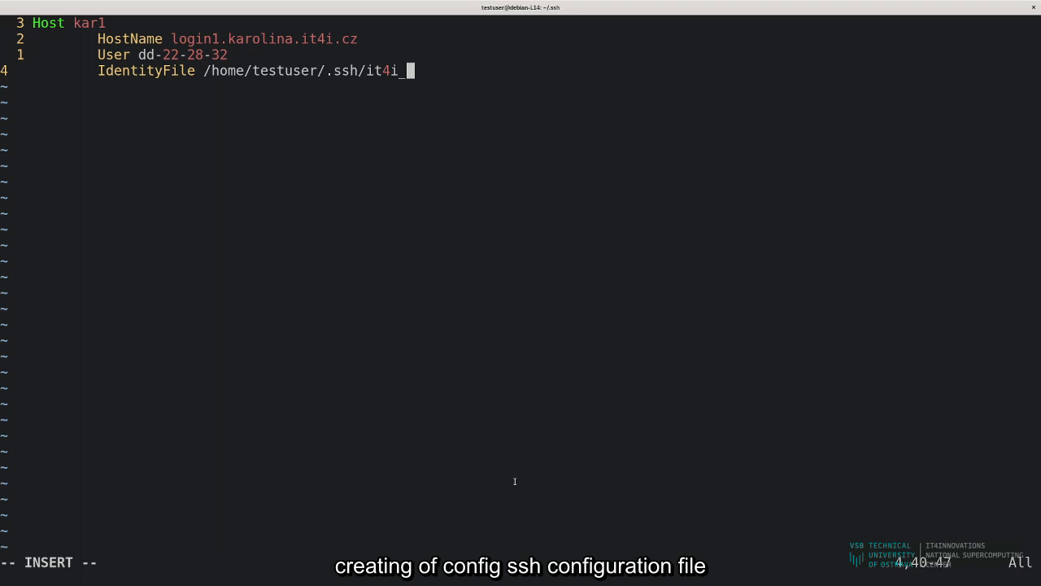
text(ed255)
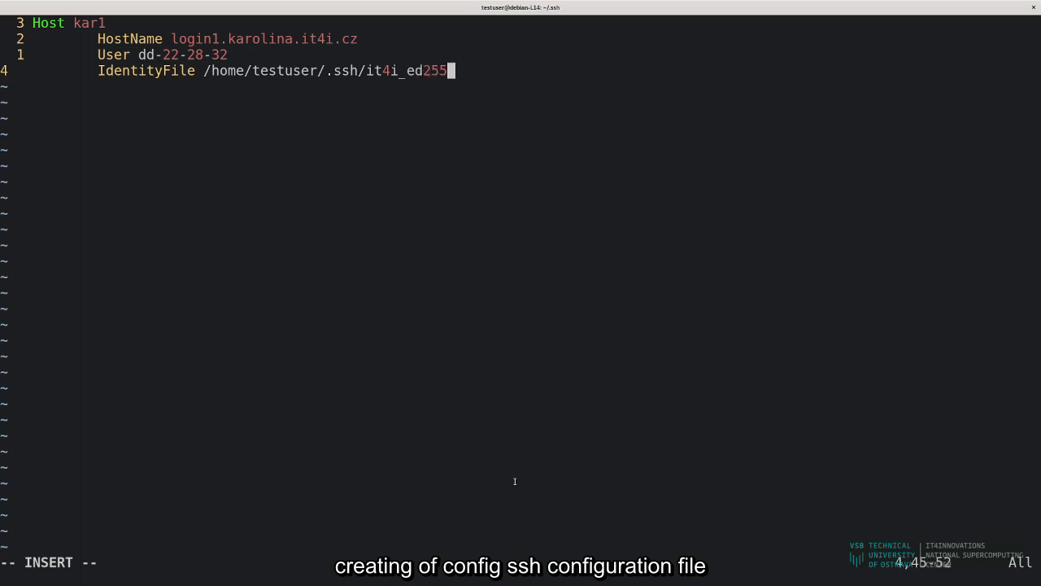
text(19)
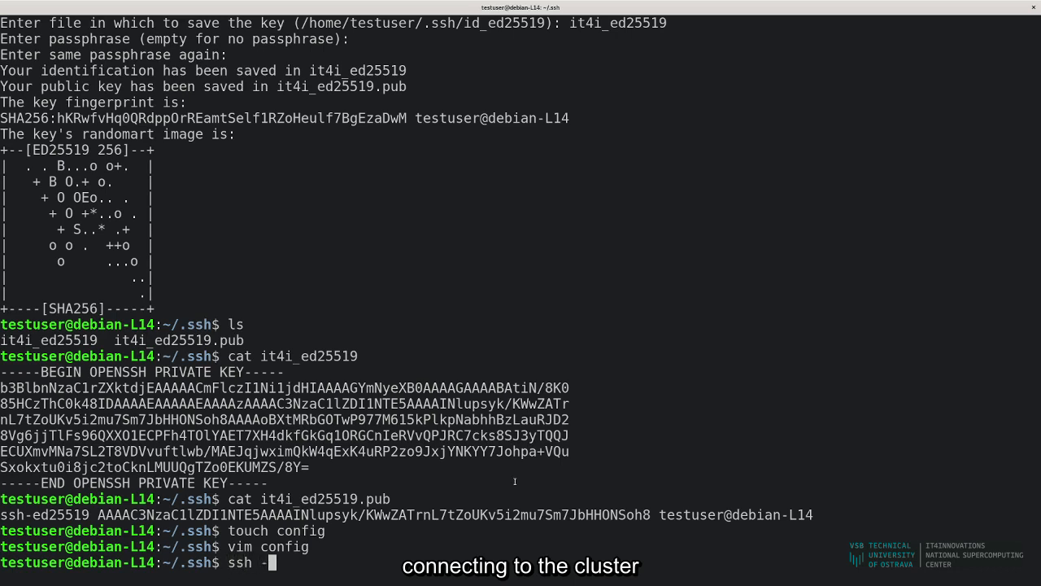
text(i /)
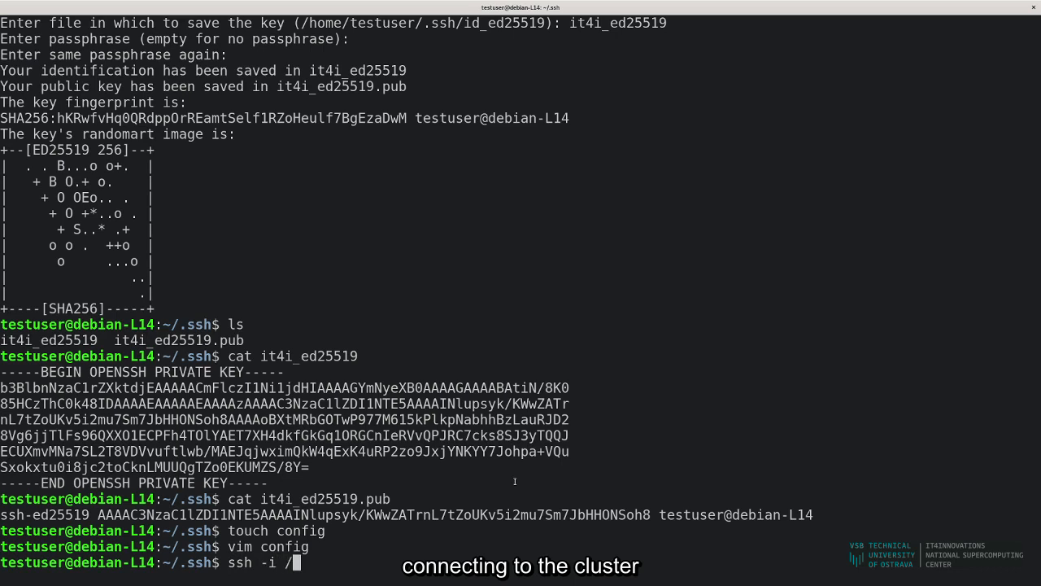
text(home/te)
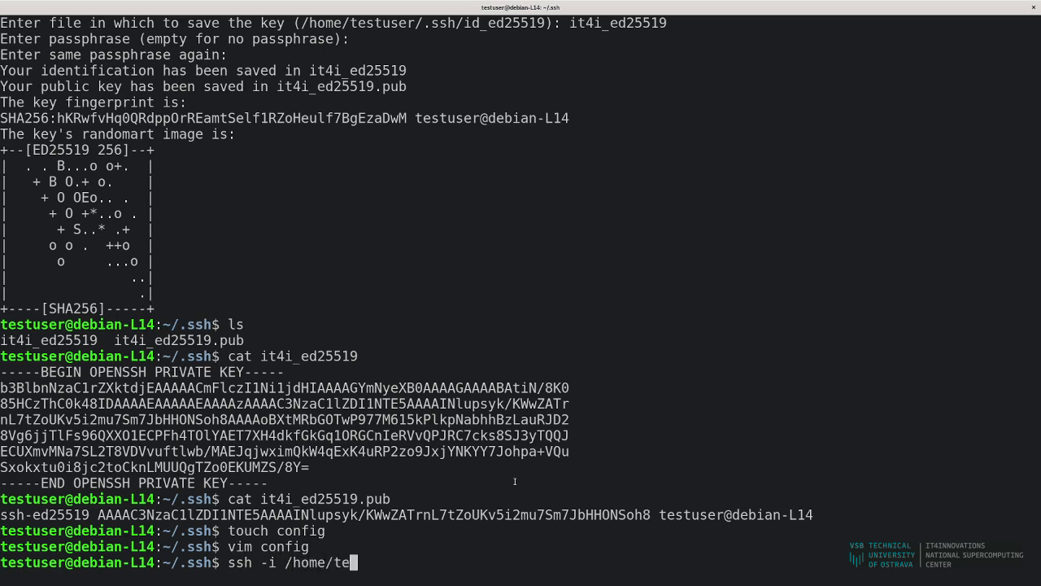
text(stuser/.ssh/it)
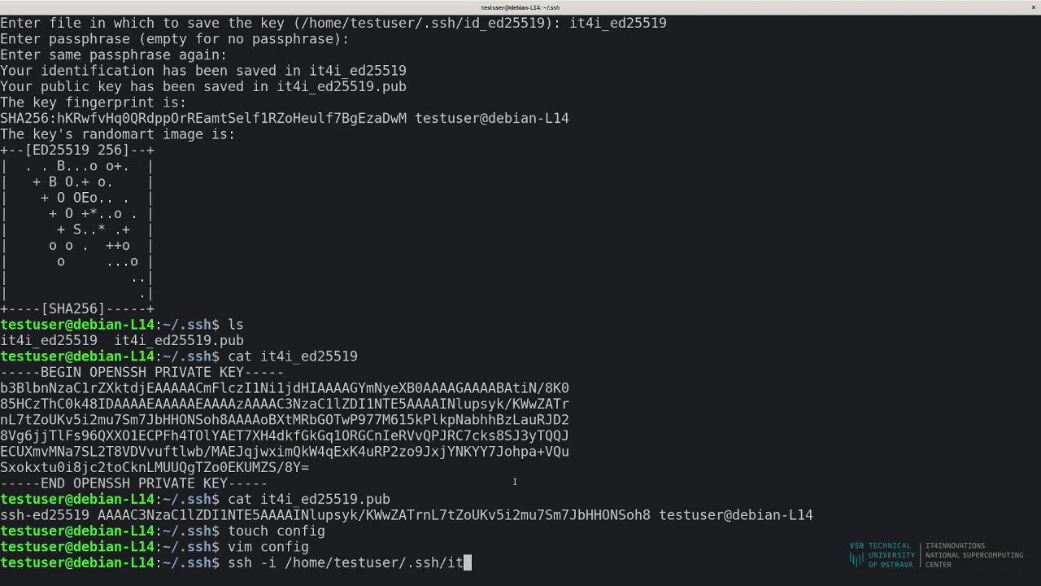
text(4i_ed25519)
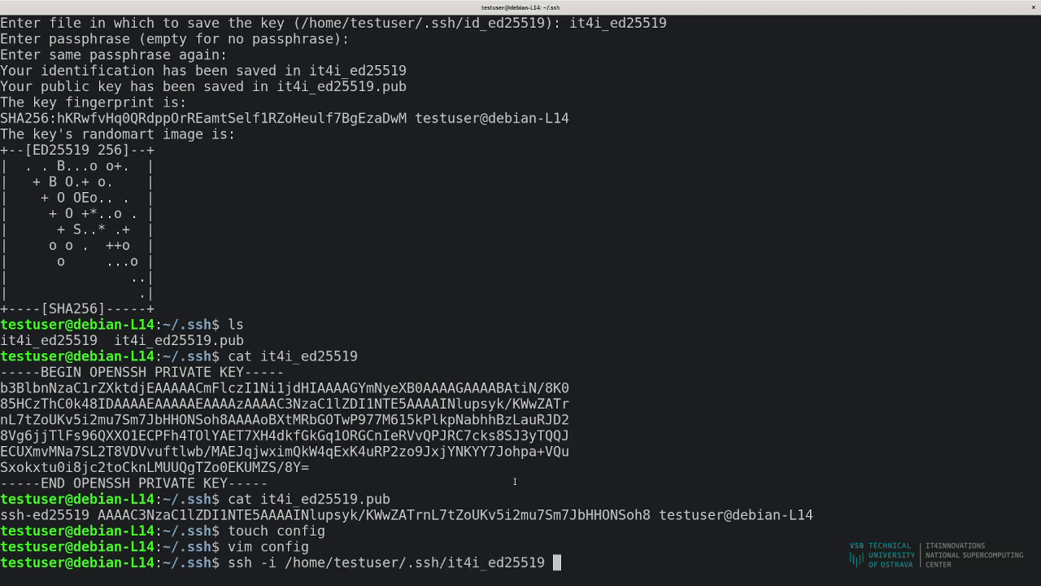
text(dd-22-)
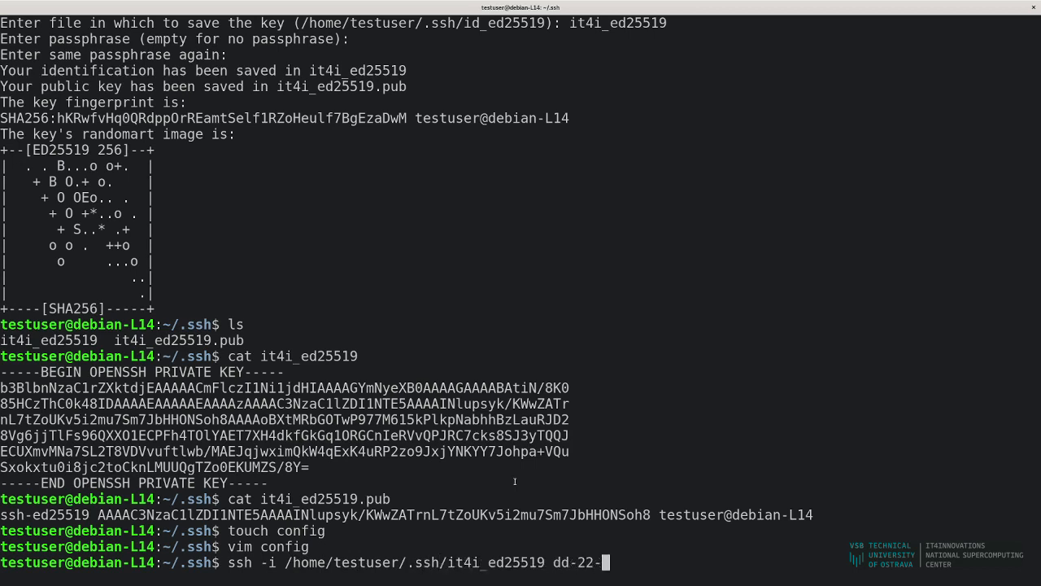
text(28-32)
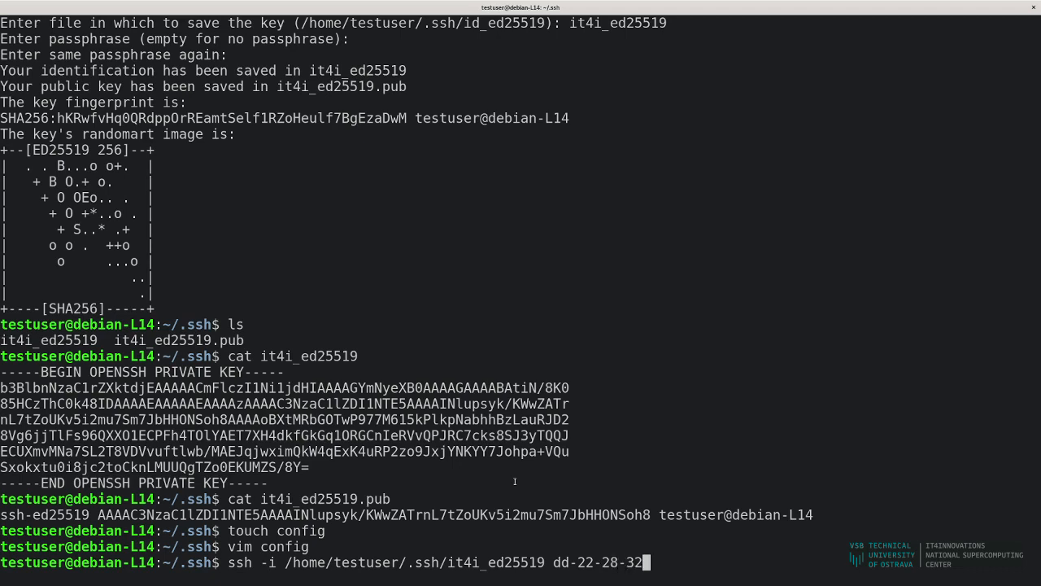
text(@login)
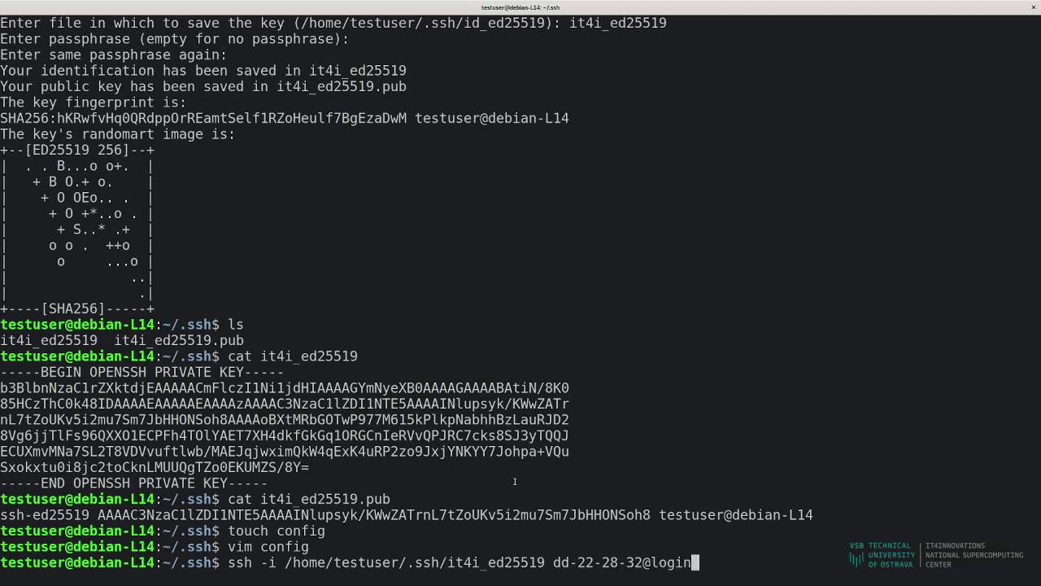
text(1.)
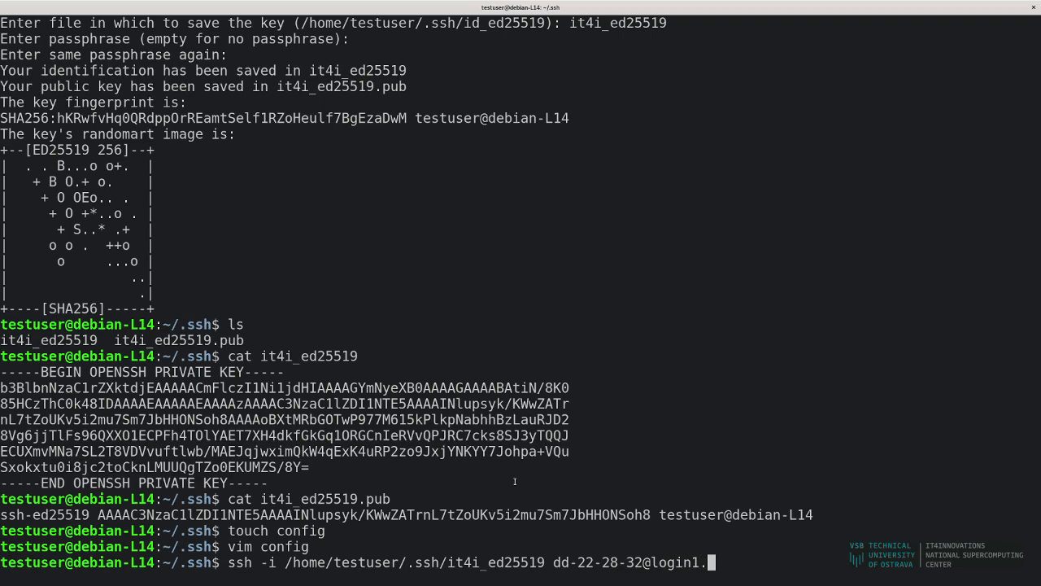
text(karolina.)
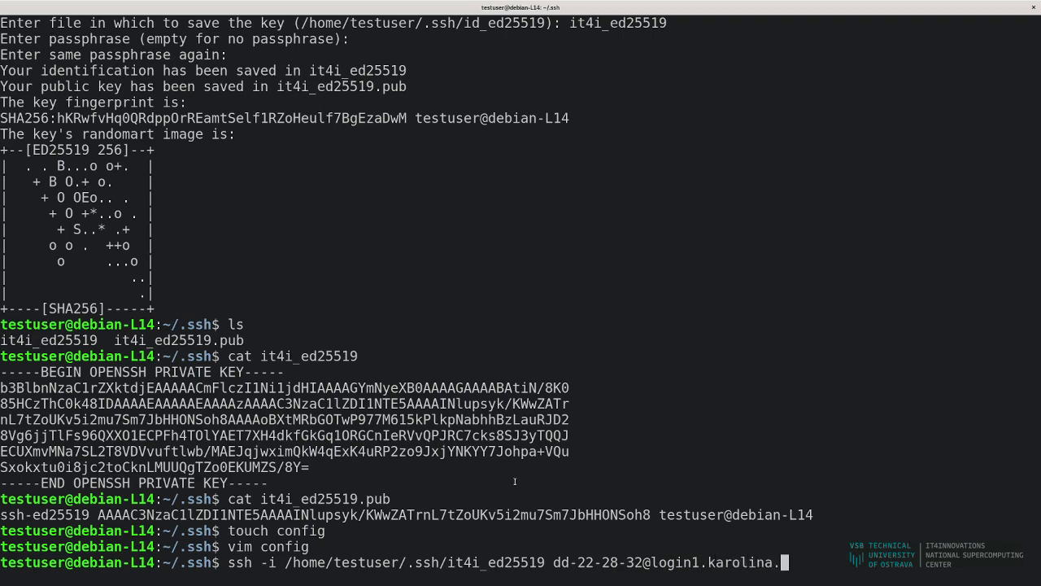
text(it4i.cz)
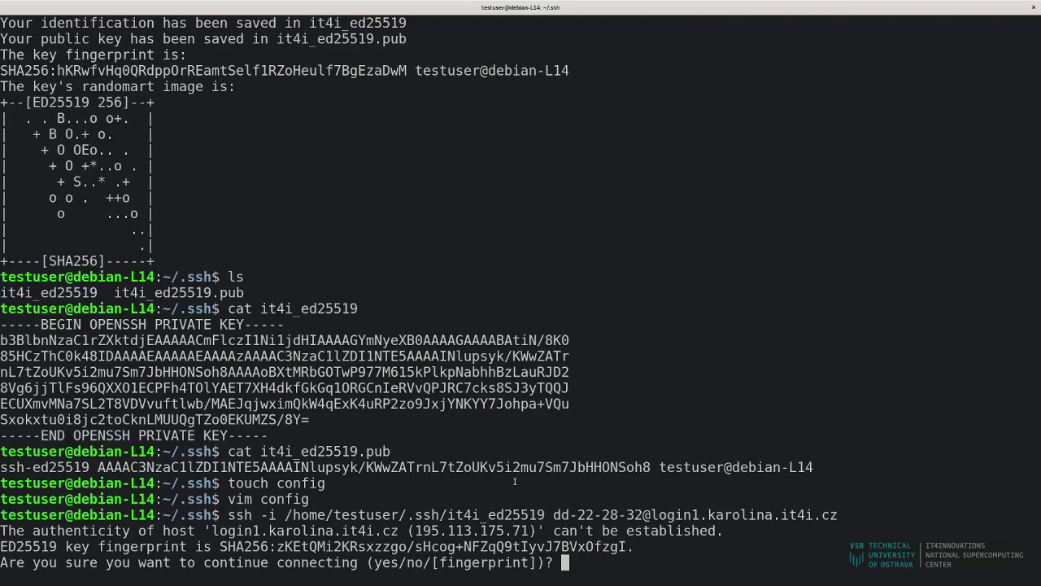
Accept the Karolina host with yes, log in, then log out.
text(yes)
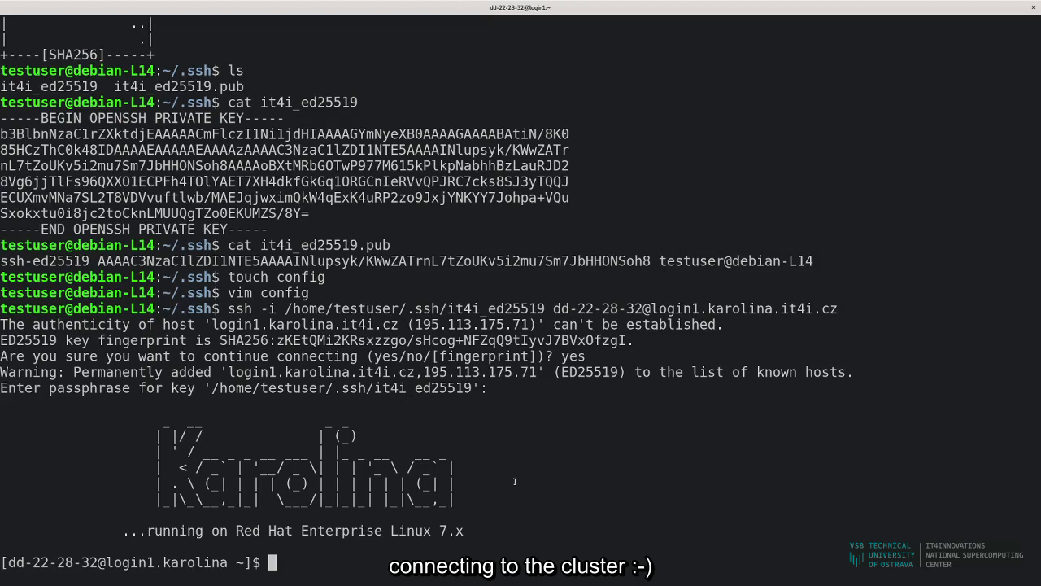
text(logout)
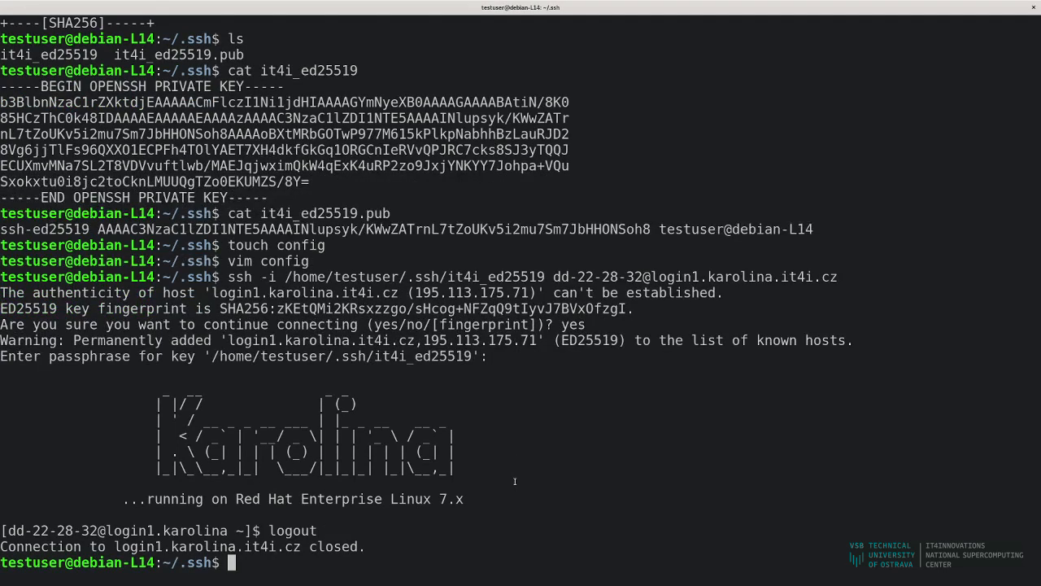
Run 'ssh kar1' to reach the it4i_ed25519 key passphrase prompt.
text(ssh)
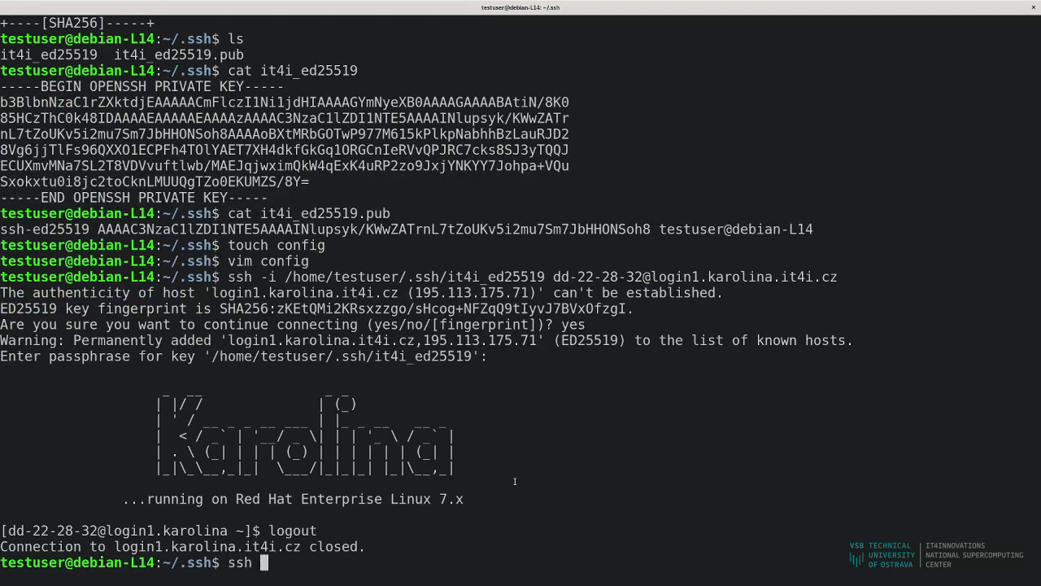
text(kar1)
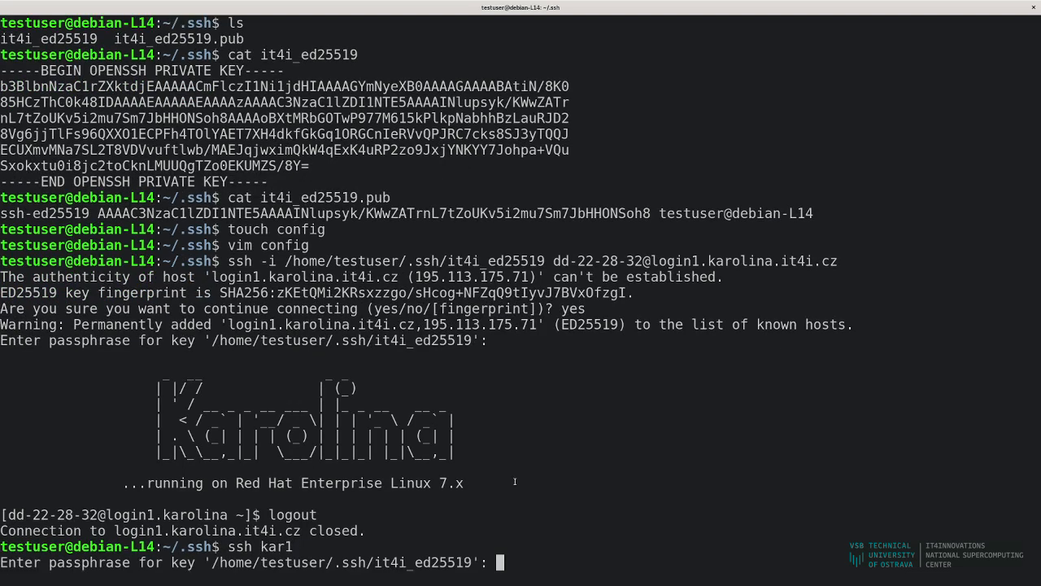